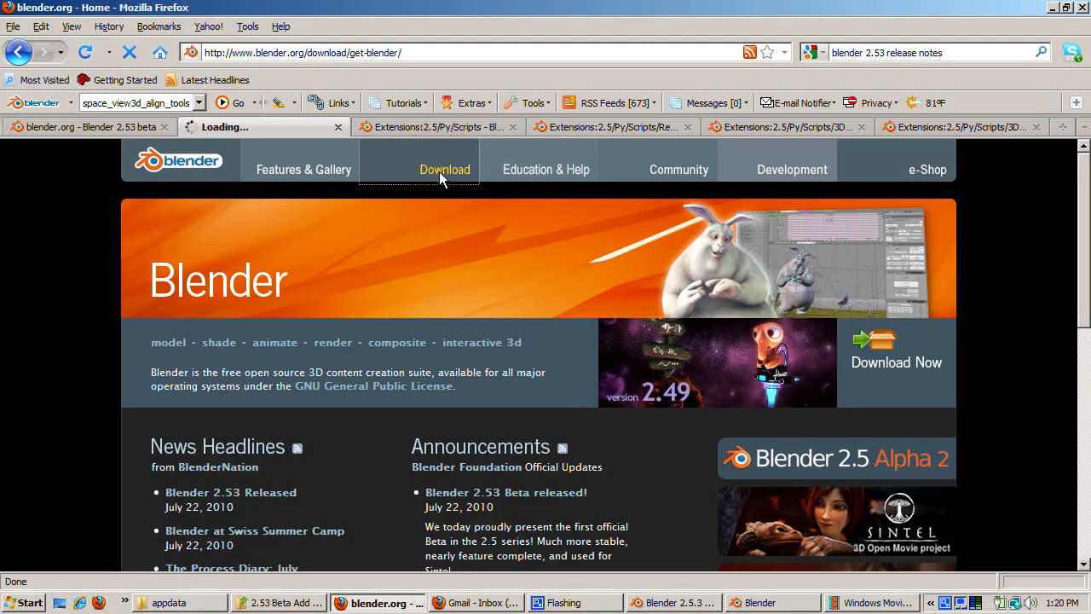
# Reach the Blender 2.53 Beta download page and browse its Windows, Linux and Mac sections.
pyautogui.click(443, 168)
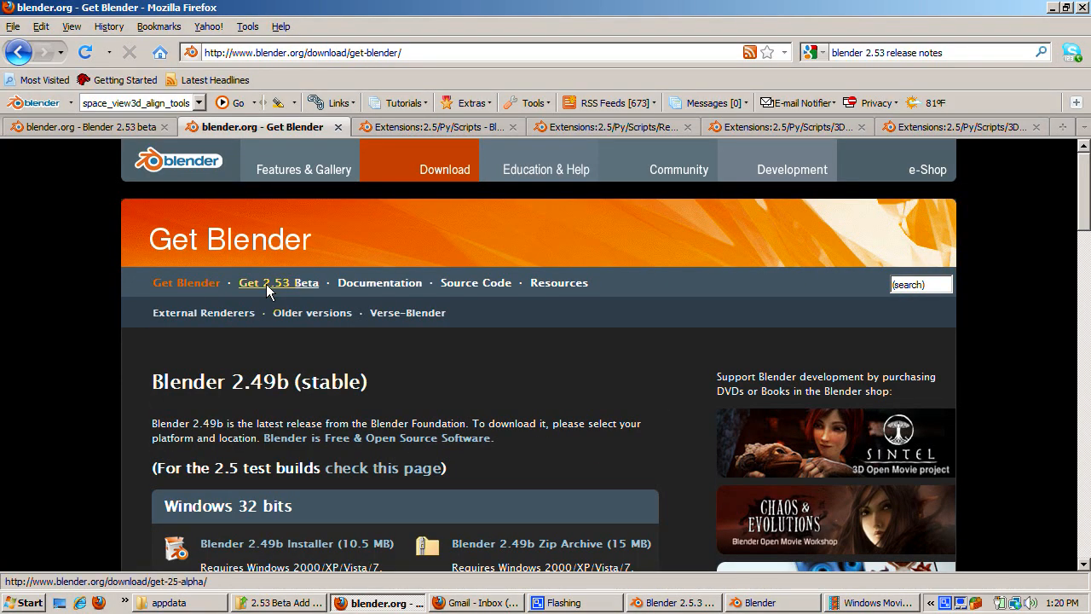
pyautogui.click(278, 283)
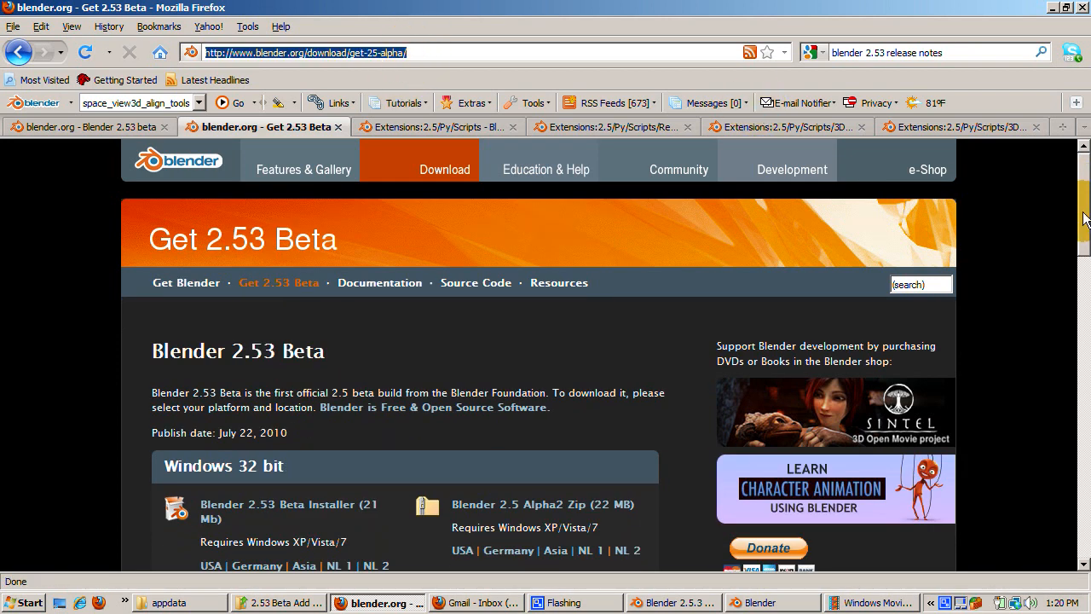
pyautogui.scroll(-3)
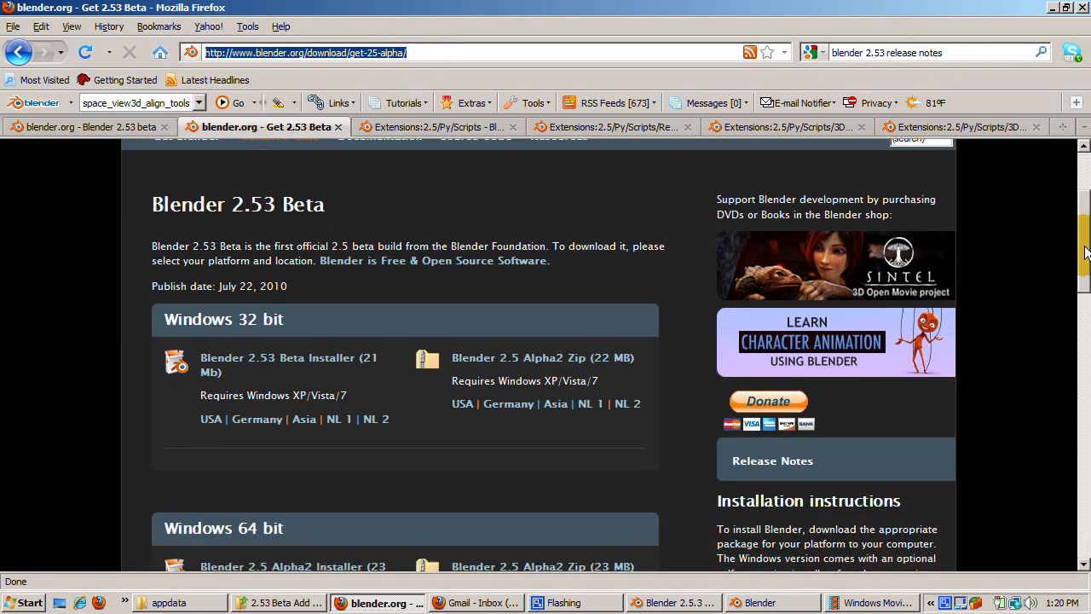
pyautogui.scroll(-3)
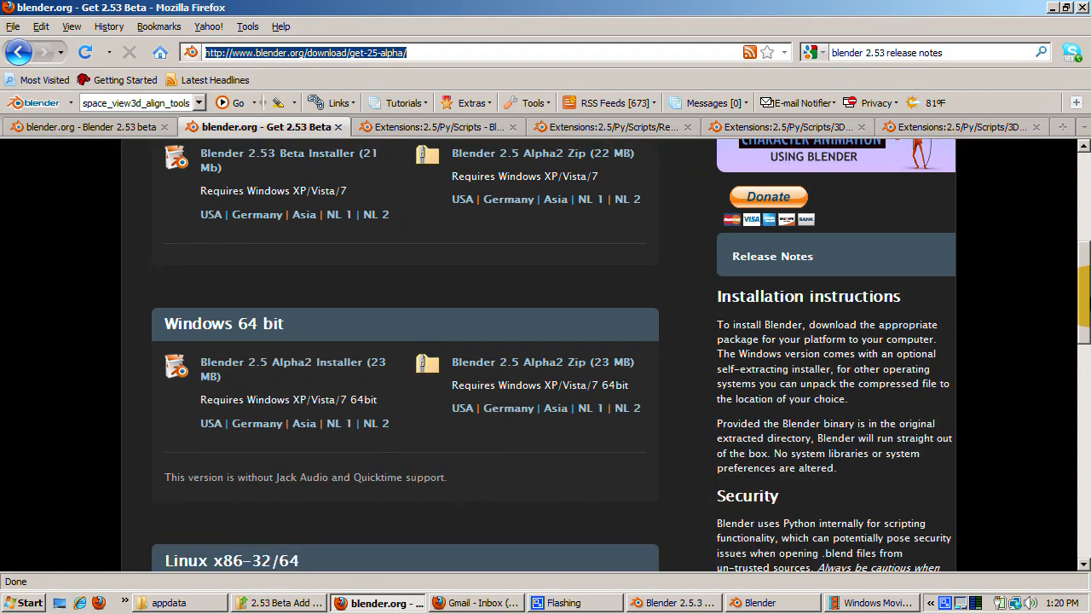
pyautogui.scroll(-3)
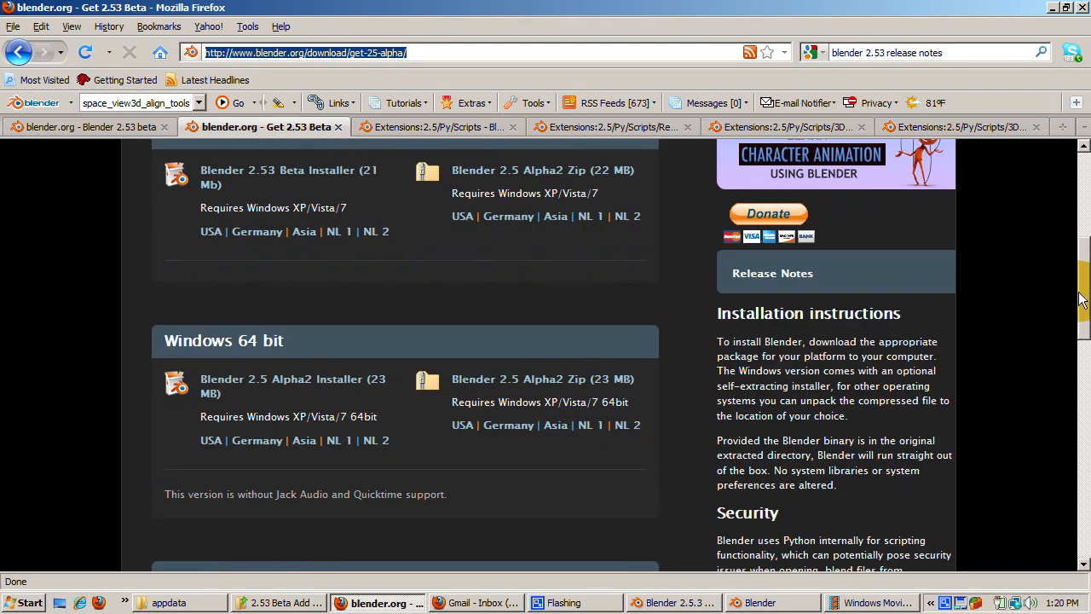
pyautogui.scroll(-3)
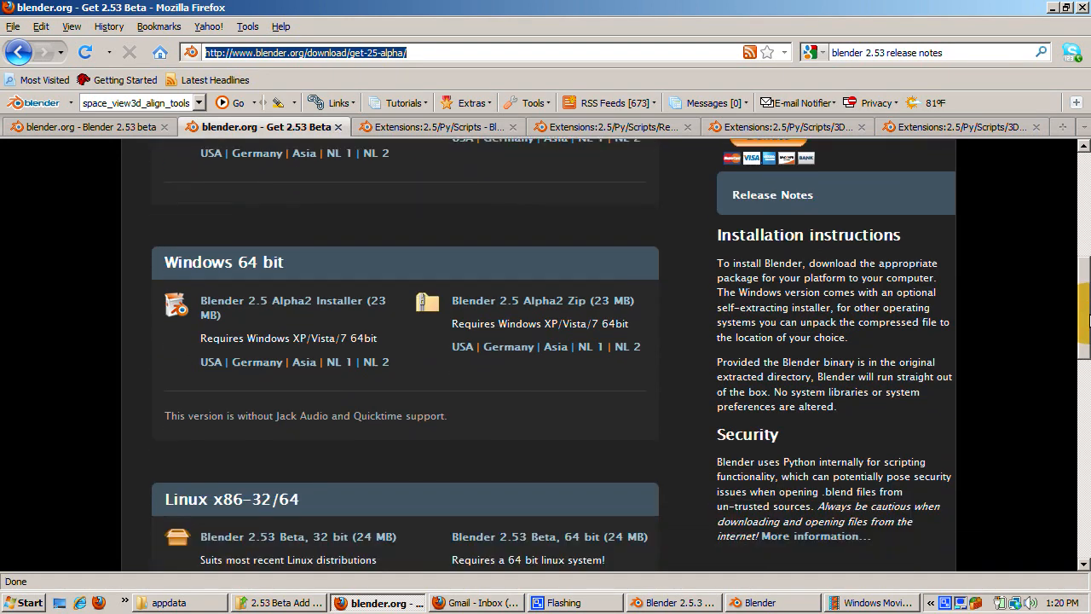
pyautogui.scroll(-3)
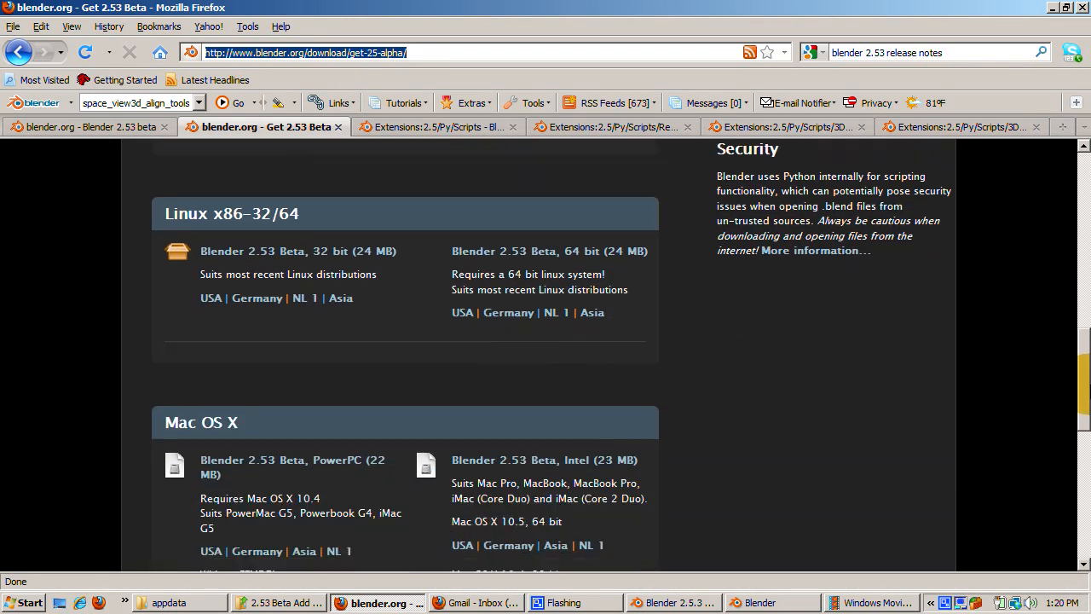
pyautogui.scroll(-3)
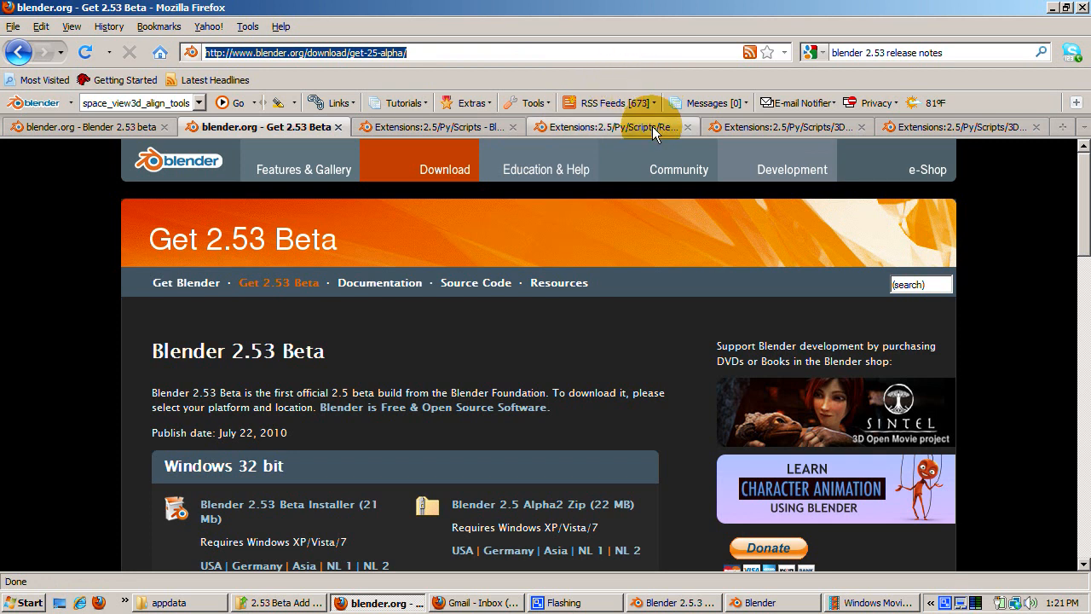
pyautogui.moveTo(866, 37)
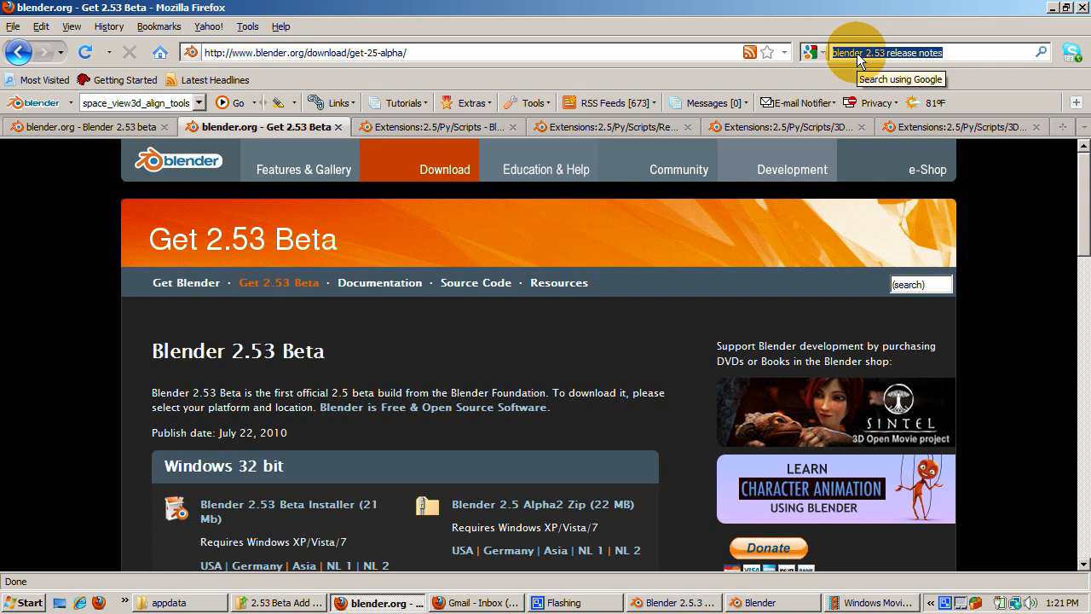
# Browse the 2.53 release notes down to the 'Blender Included Add Ons' list with Align Tools.
pyautogui.click(777, 170)
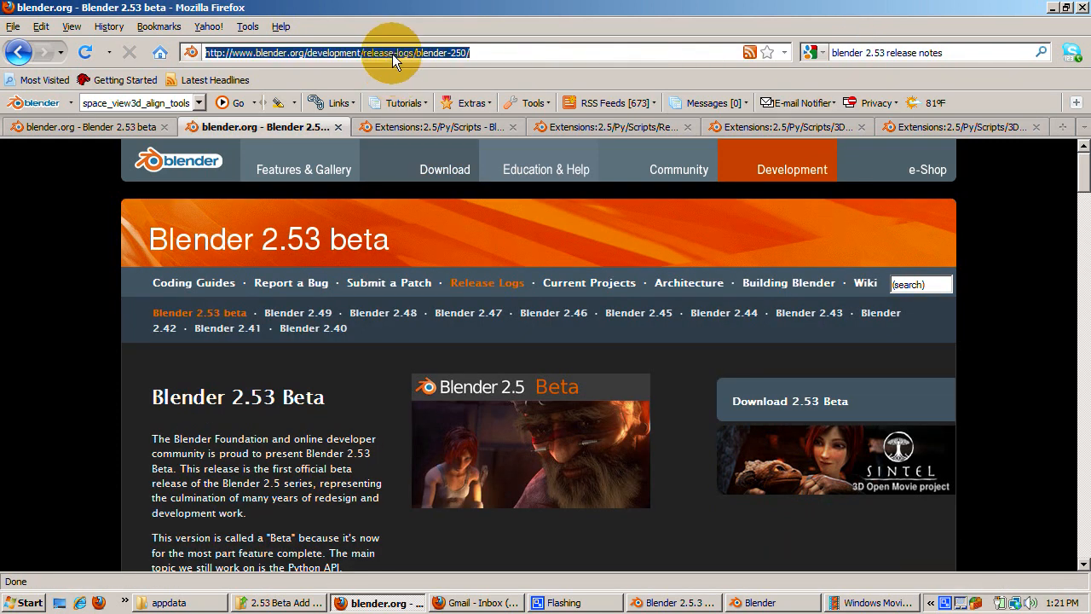
pyautogui.scroll(-3)
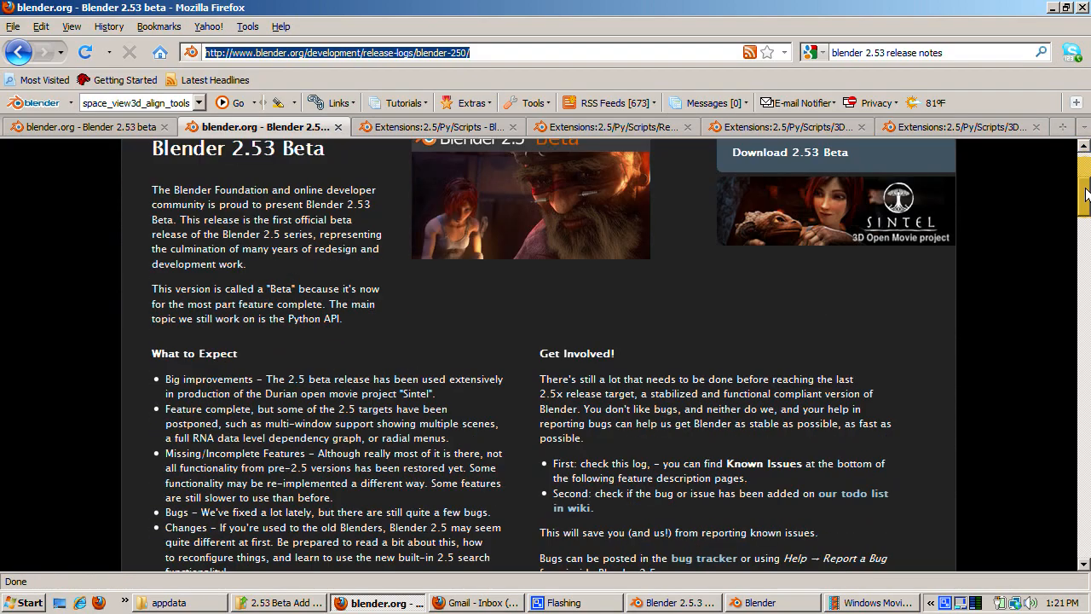
pyautogui.scroll(-3)
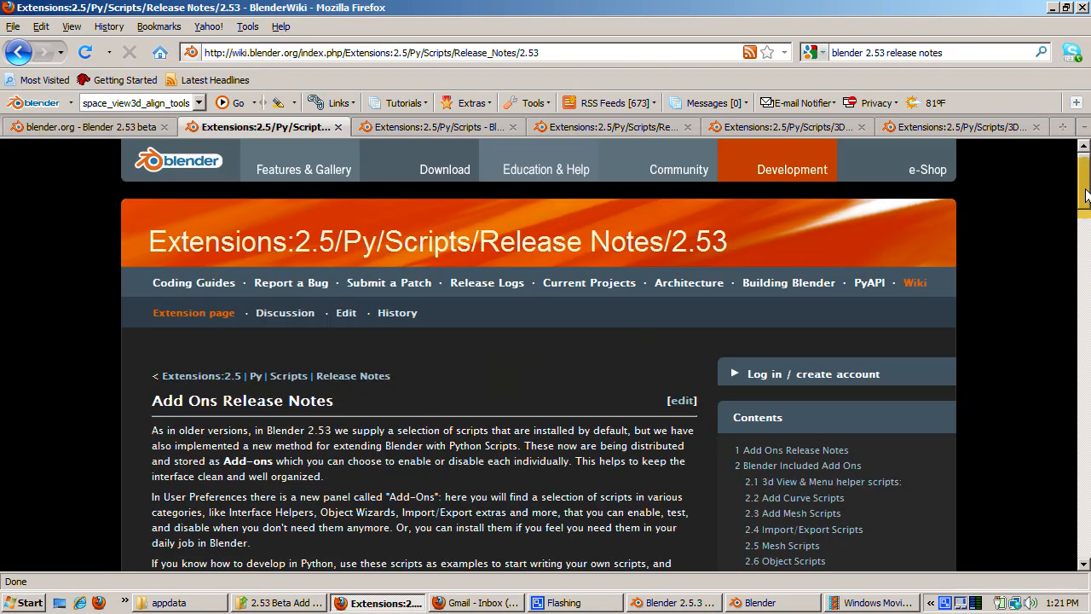
pyautogui.scroll(-3)
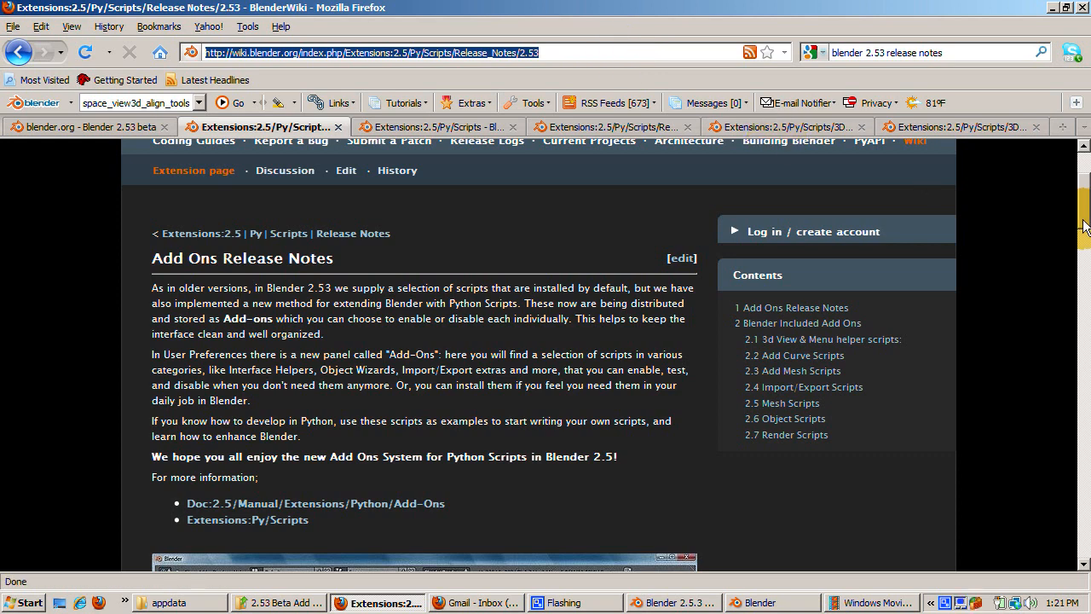
pyautogui.scroll(-3)
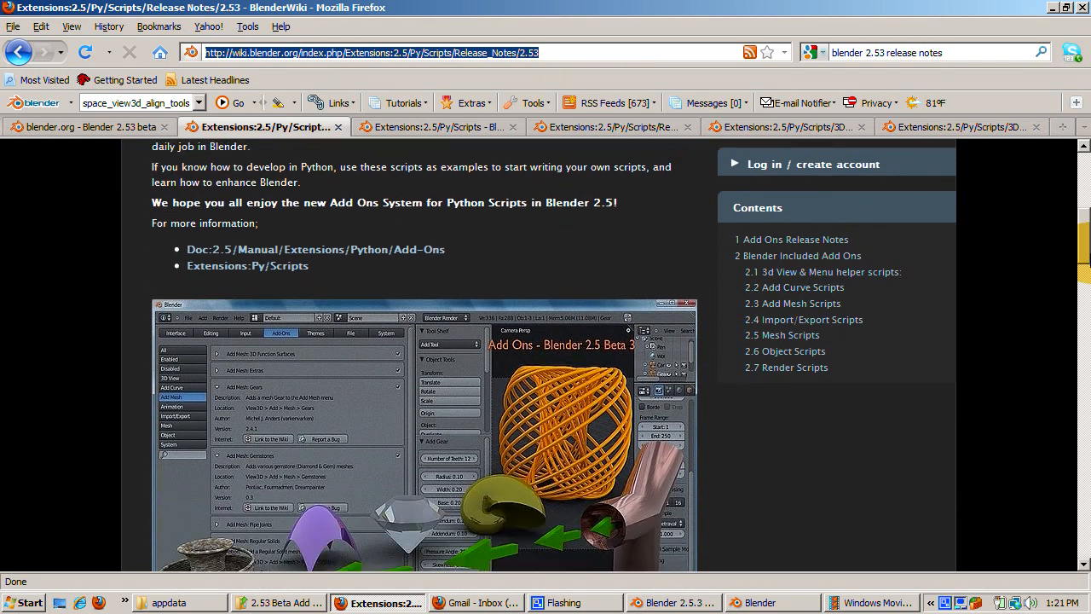
pyautogui.scroll(-3)
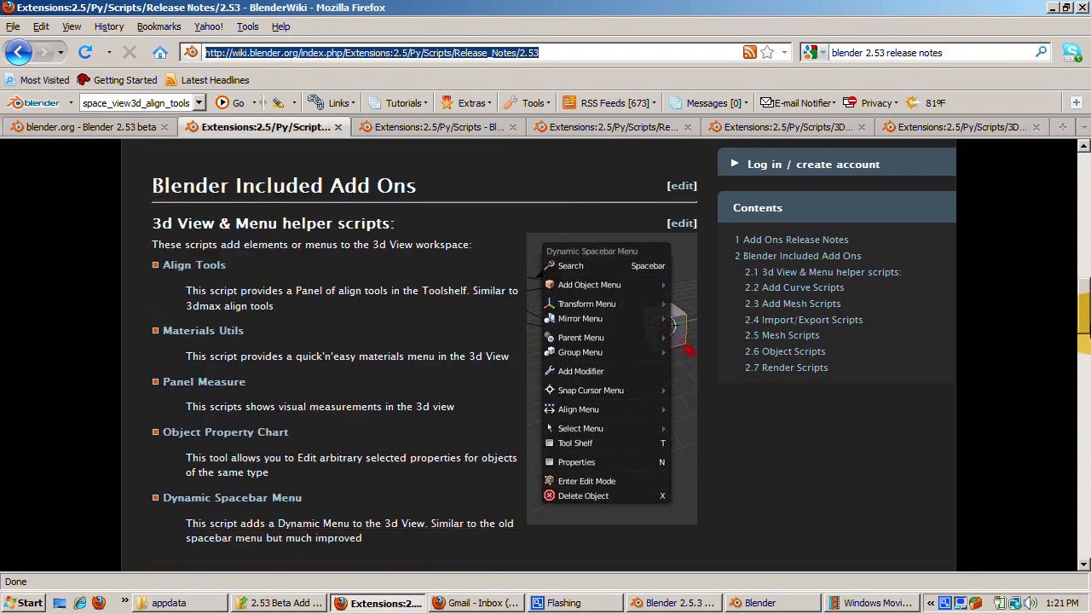
pyautogui.scroll(-3)
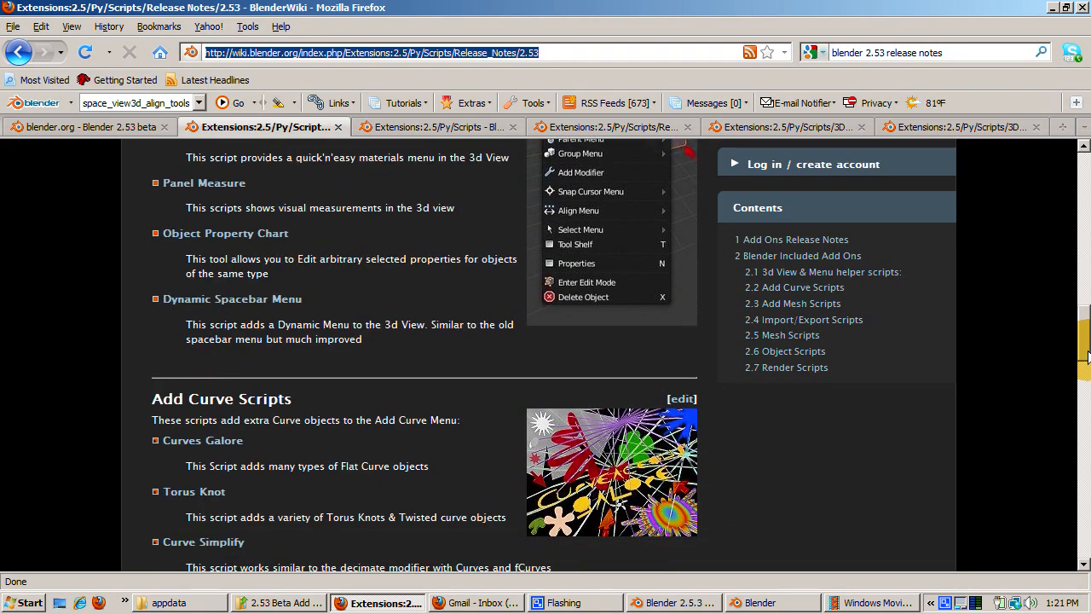
pyautogui.scroll(-3)
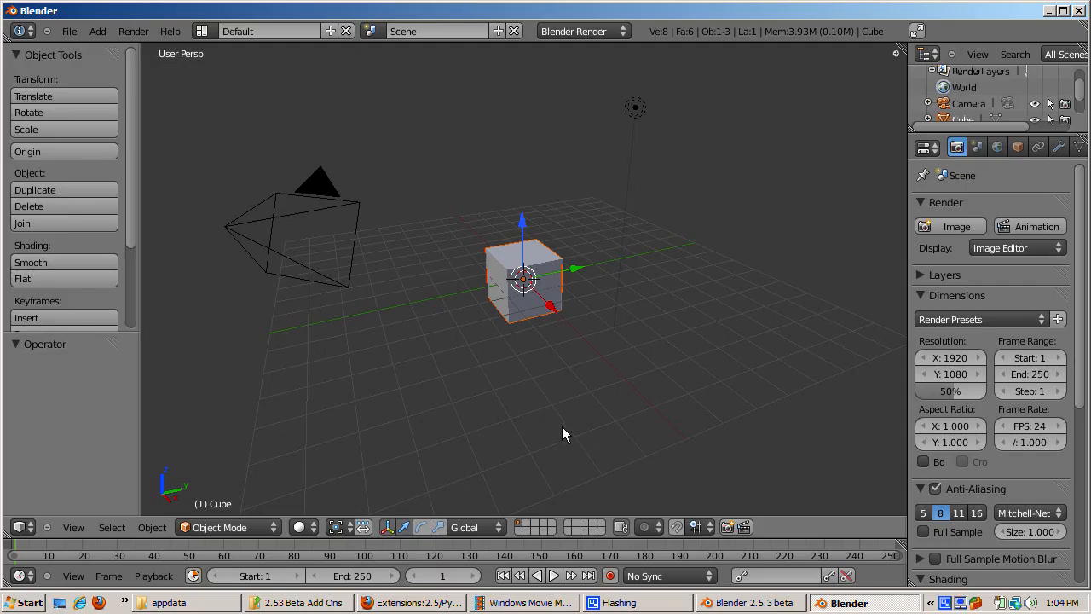
pyautogui.moveTo(460, 430)
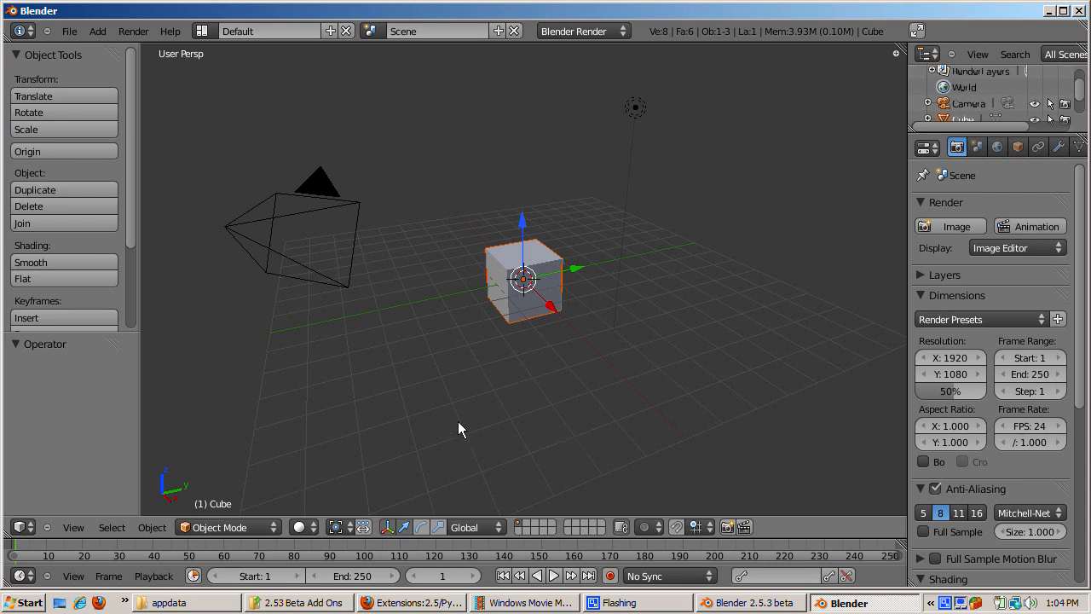
pyautogui.moveTo(463, 437)
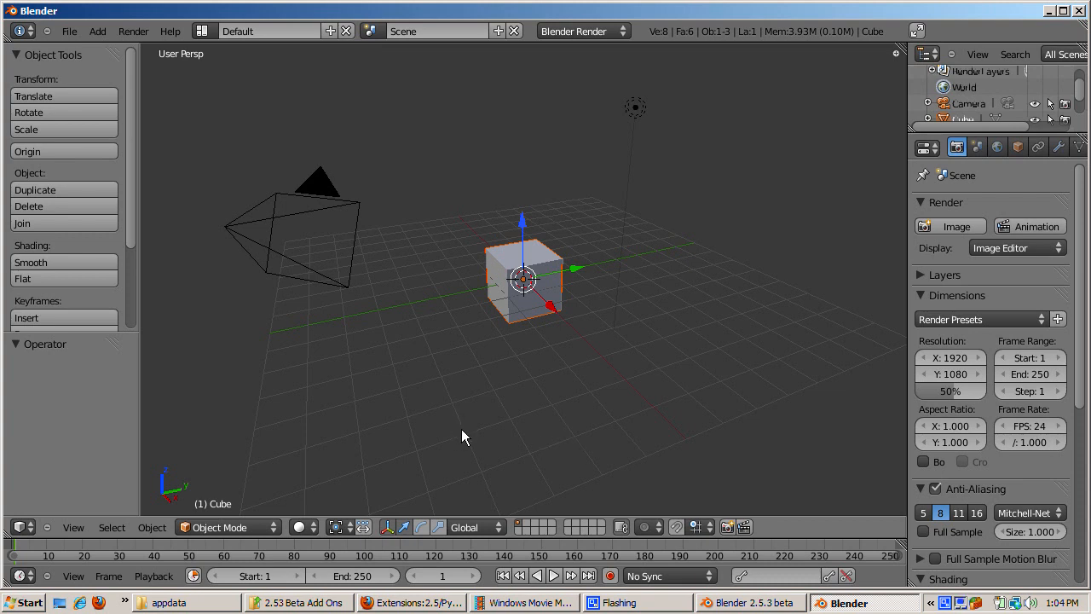
pyautogui.moveTo(411, 433)
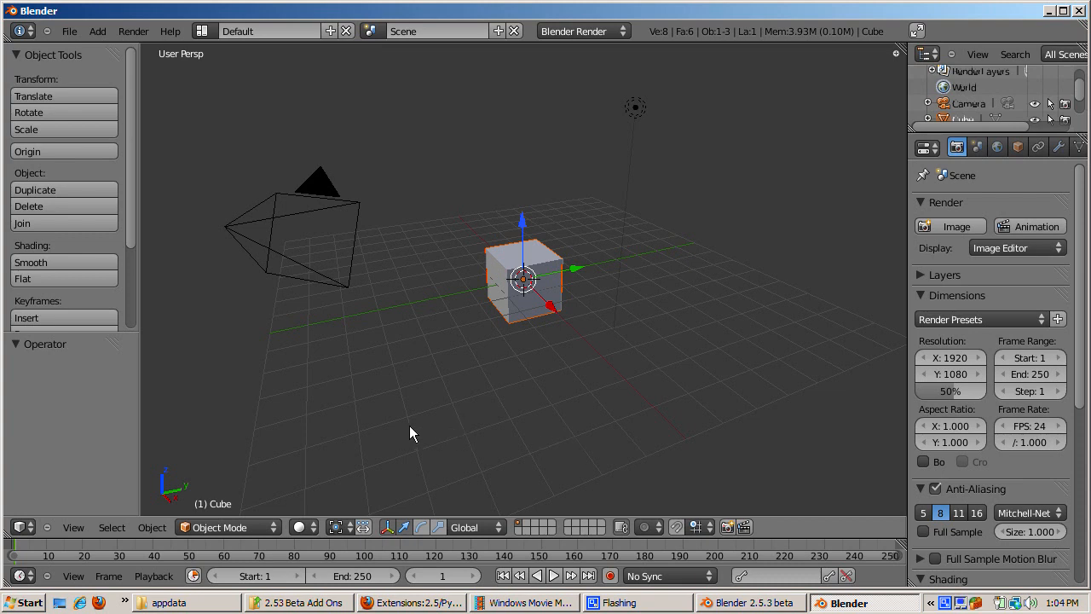
pyautogui.moveTo(334, 377)
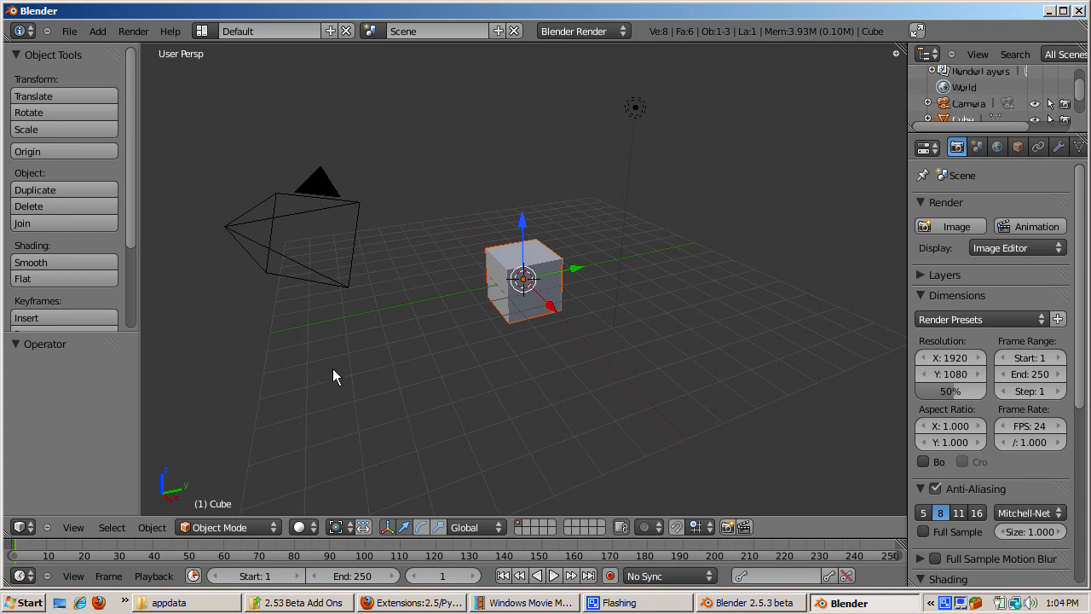
# Reveal the 3D View properties panel with the cube's location, rotation, scale and dimensions.
pyautogui.scroll(-3)
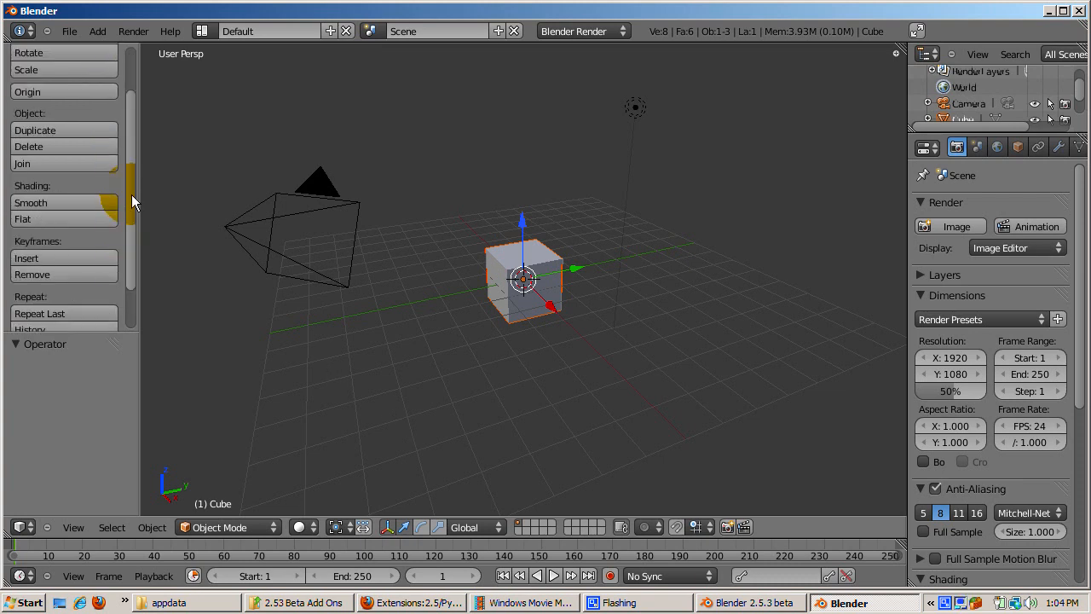
pyautogui.click(28, 92)
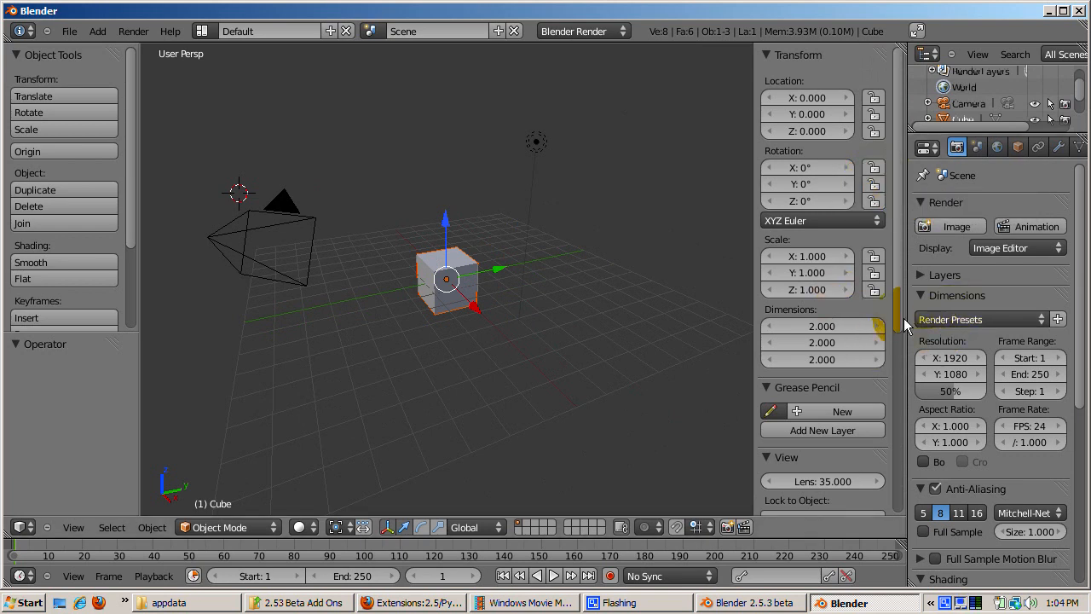
pyautogui.scroll(-3)
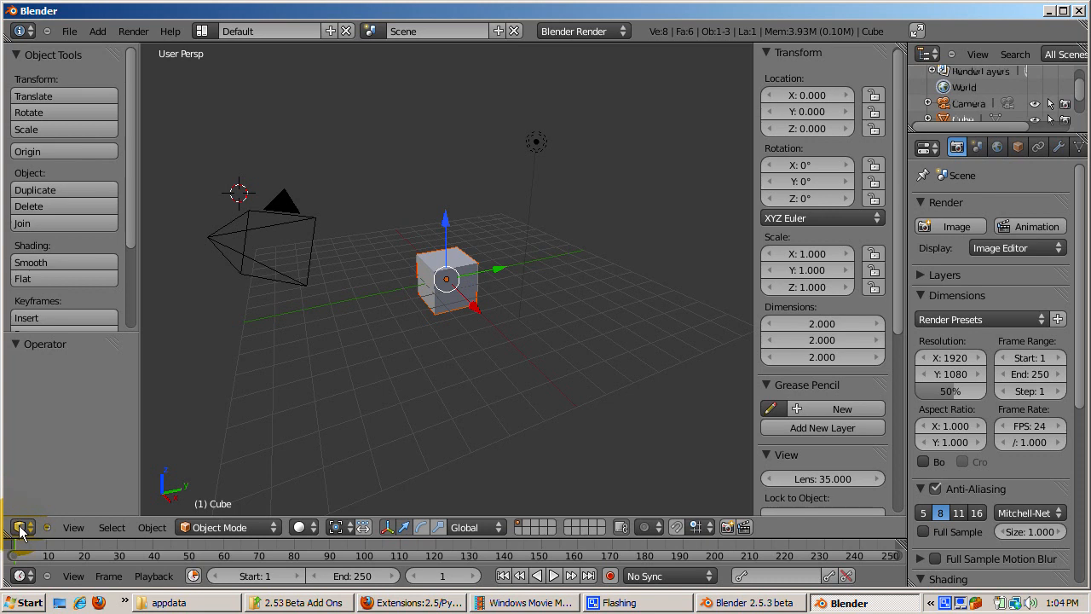
pyautogui.moveTo(20, 527)
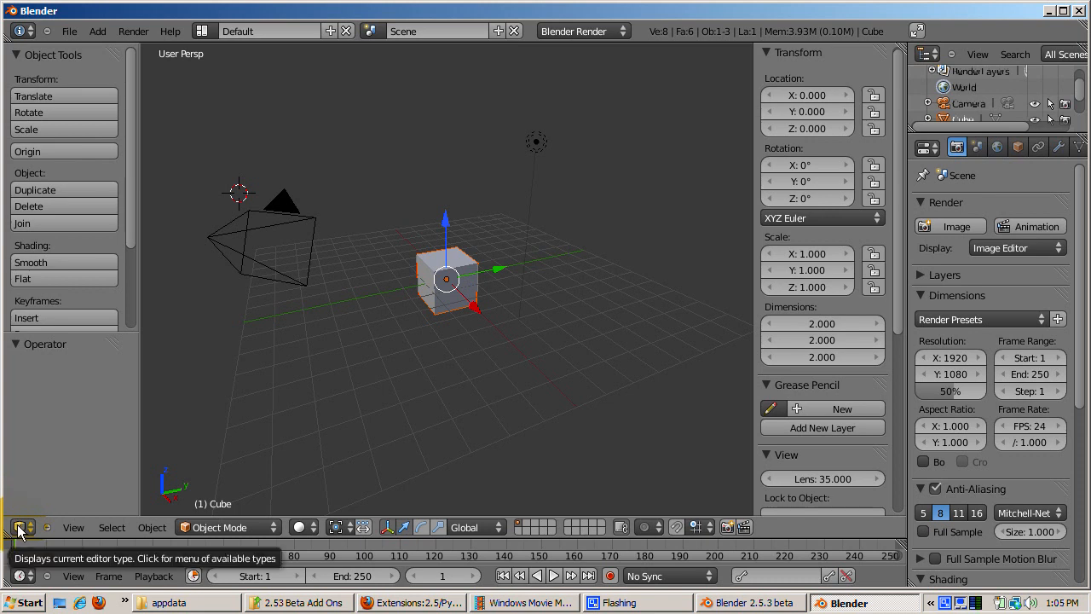
# Turn the area into User Preferences and settle on the Add-Ons section after a look at Interface.
pyautogui.click(20, 526)
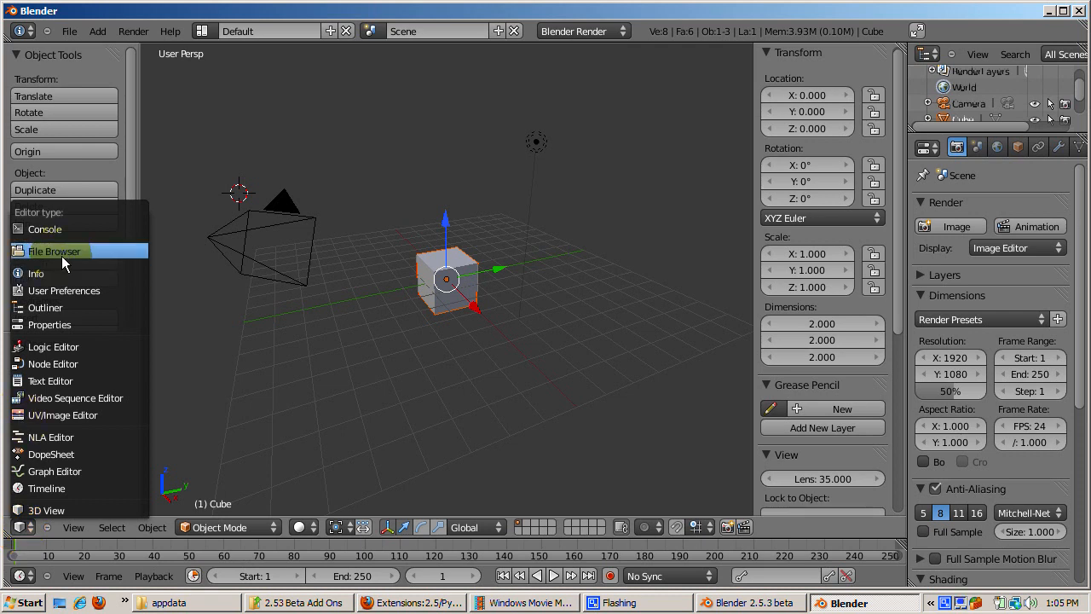
pyautogui.moveTo(64, 290)
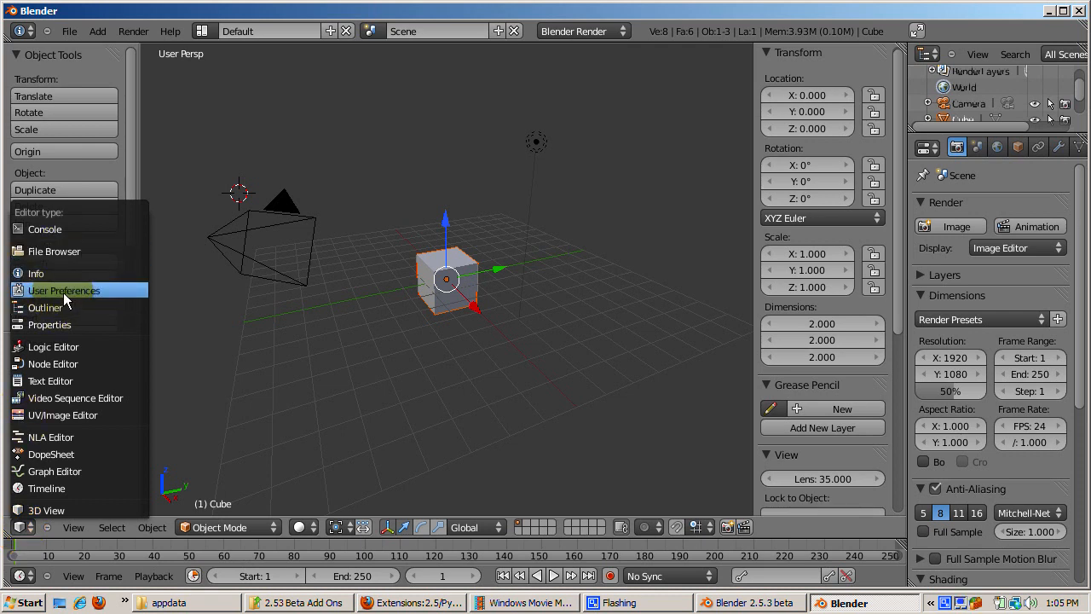
pyautogui.click(63, 290)
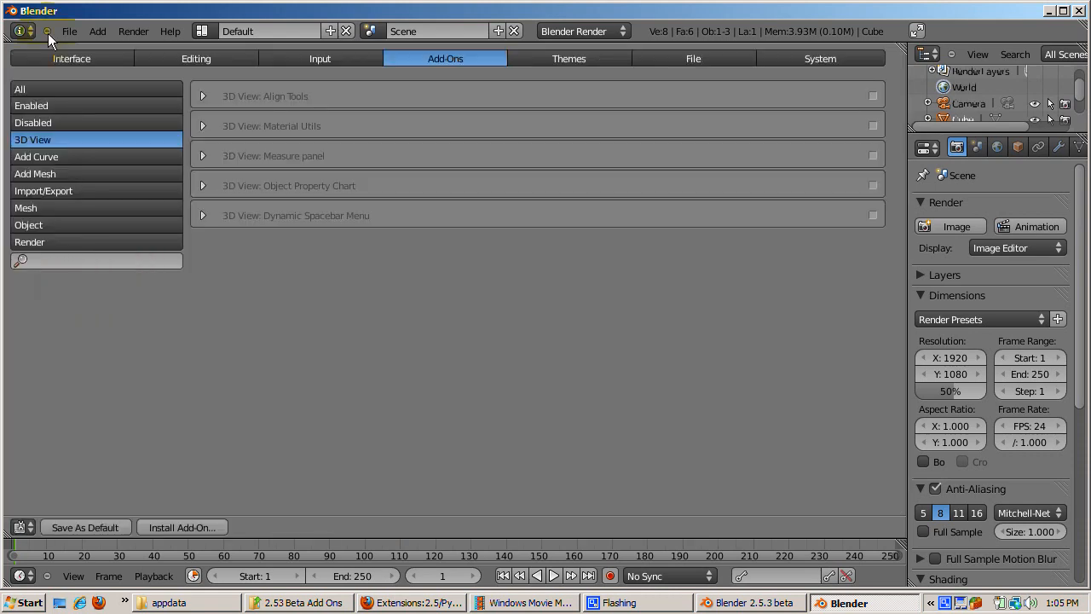
pyautogui.click(71, 58)
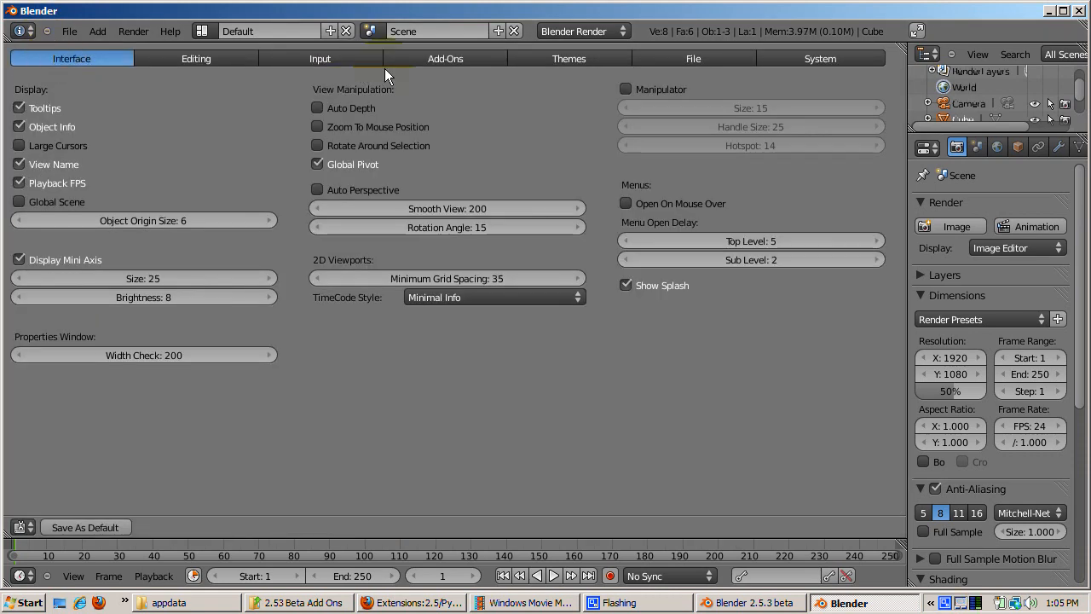
pyautogui.click(445, 58)
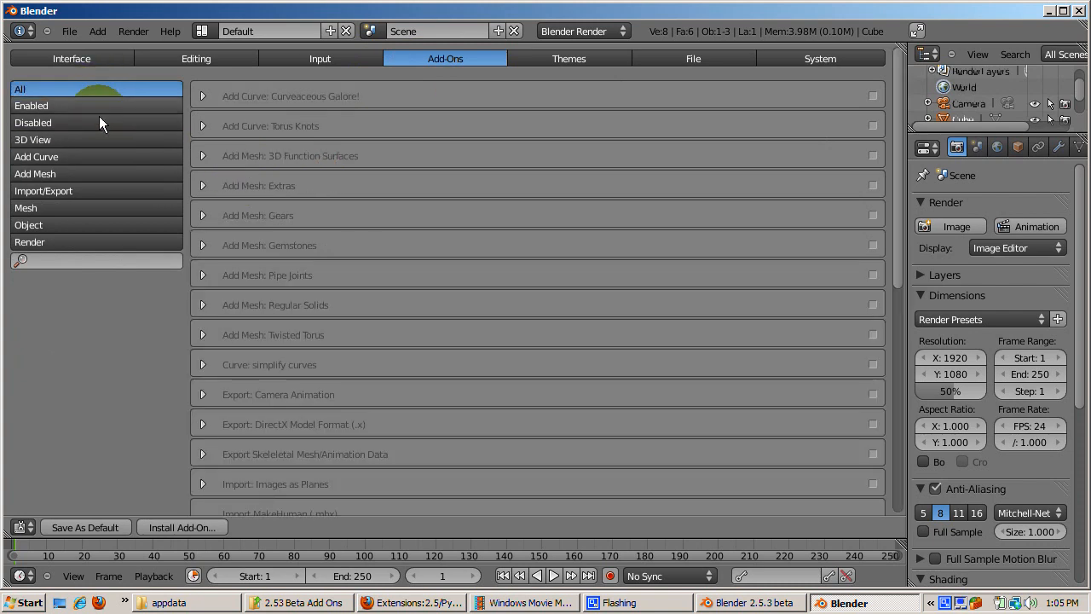
# Filter the add-on list by Mesh, Object, Render, Disabled and Enabled categories in turn.
pyautogui.click(31, 106)
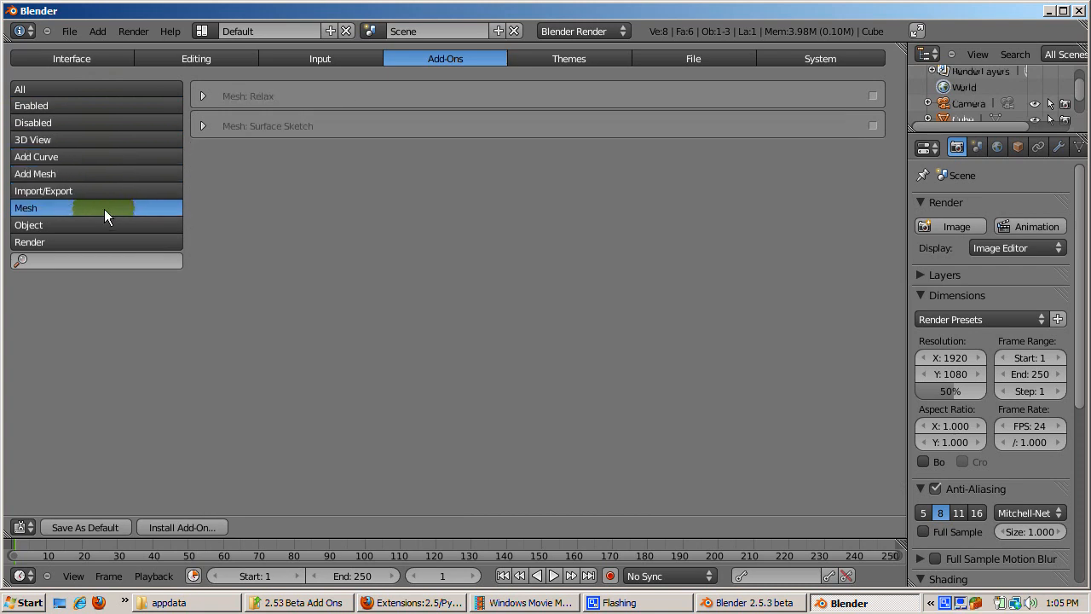
pyautogui.click(27, 225)
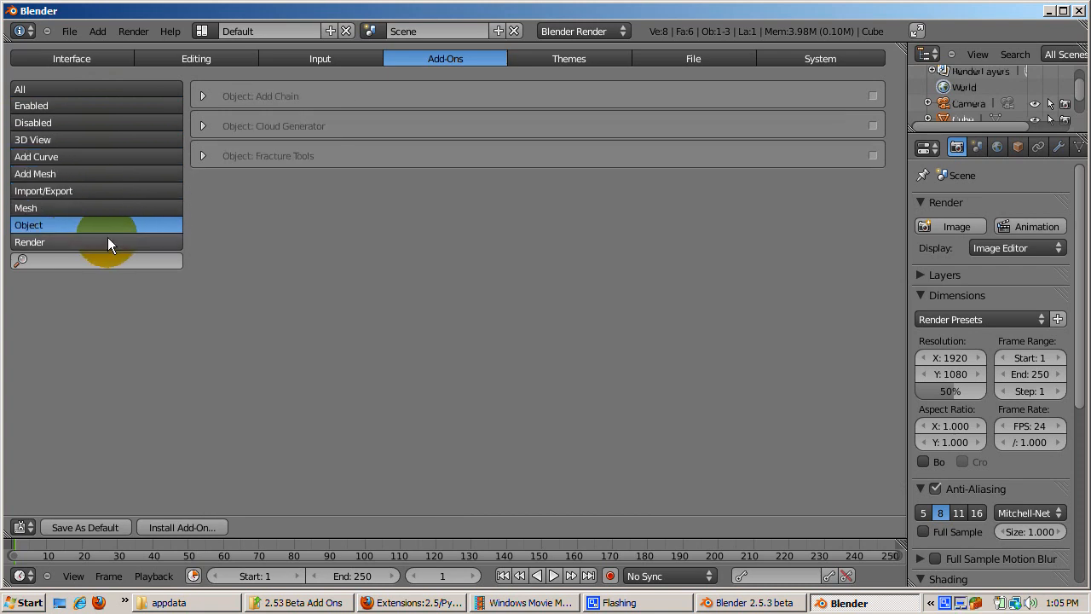
pyautogui.click(31, 242)
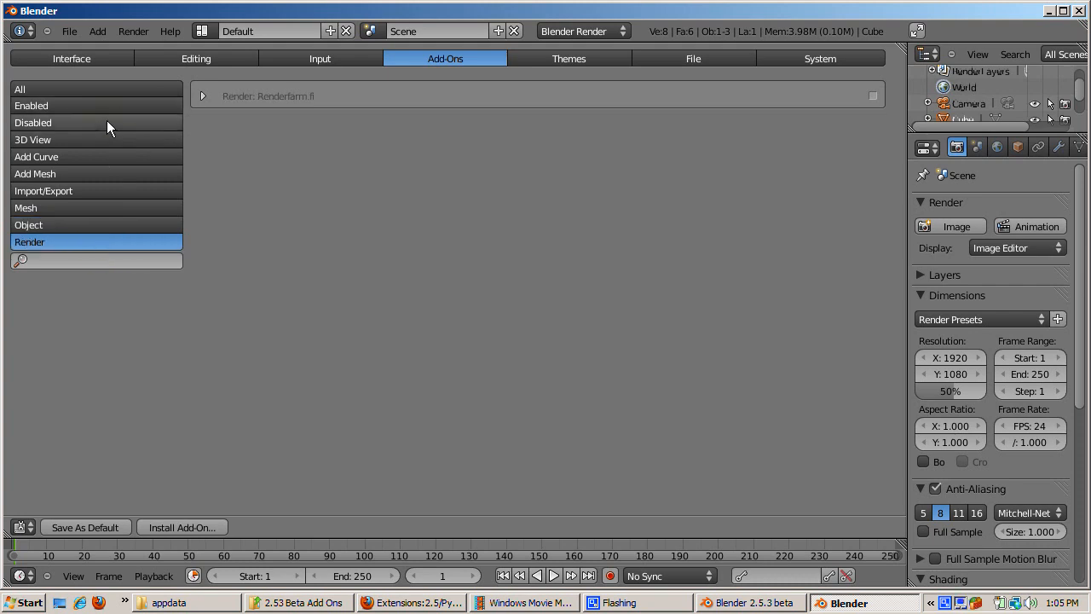
pyautogui.click(33, 123)
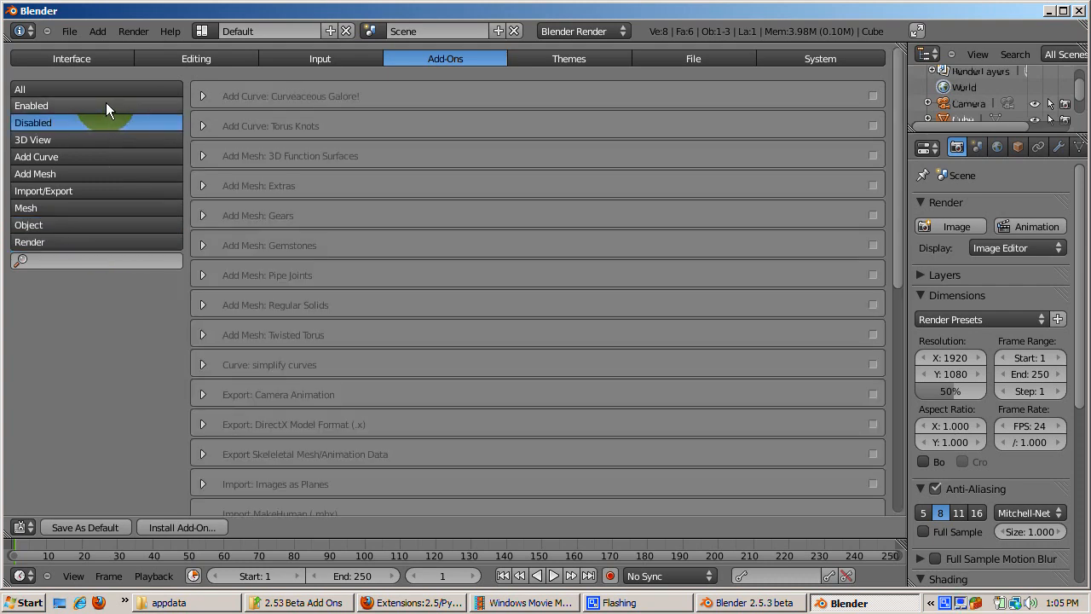
pyautogui.click(31, 106)
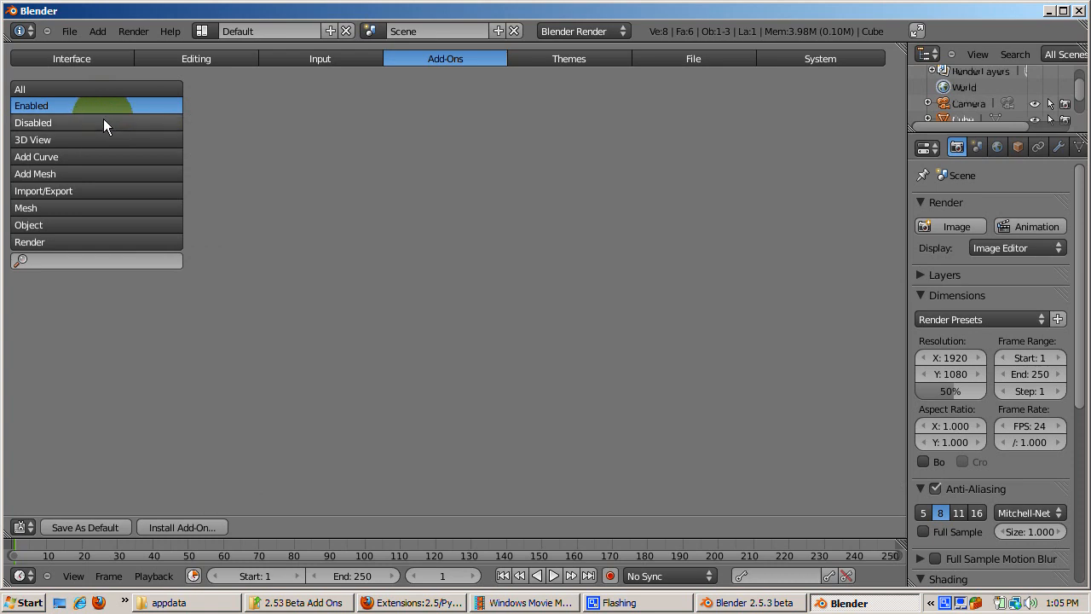
pyautogui.moveTo(95, 151)
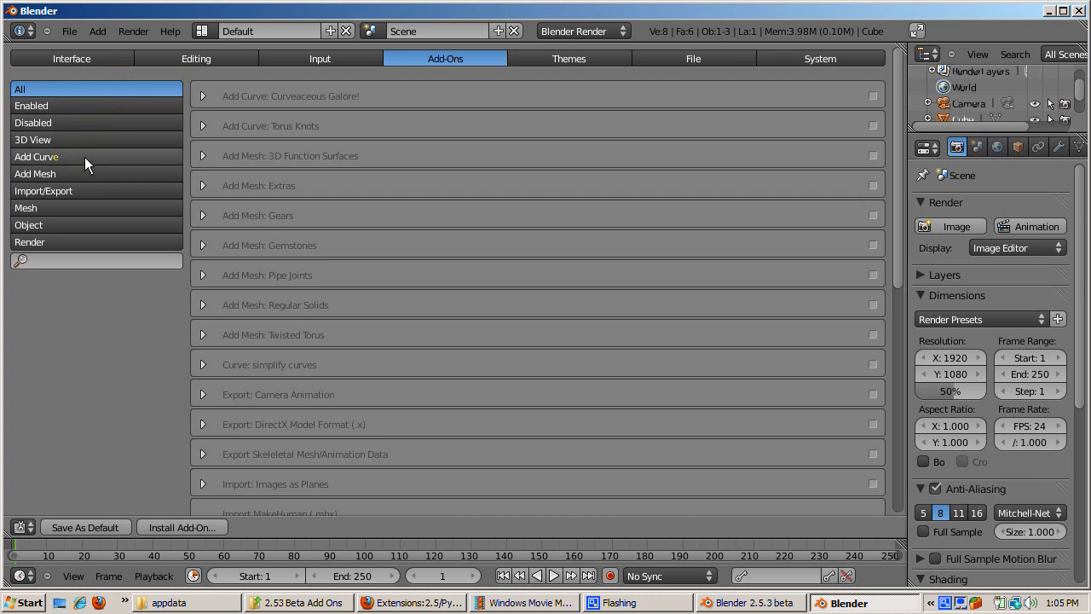
# Filter to 3D View add-ons and expand Align Tools to show description, location, author and version.
pyautogui.click(33, 140)
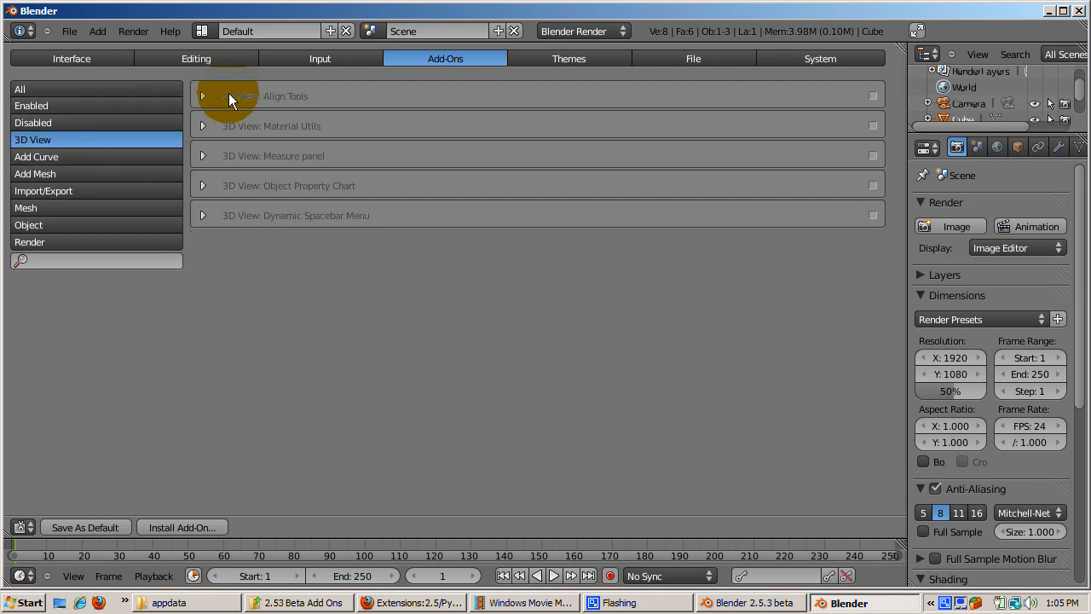
pyautogui.click(203, 95)
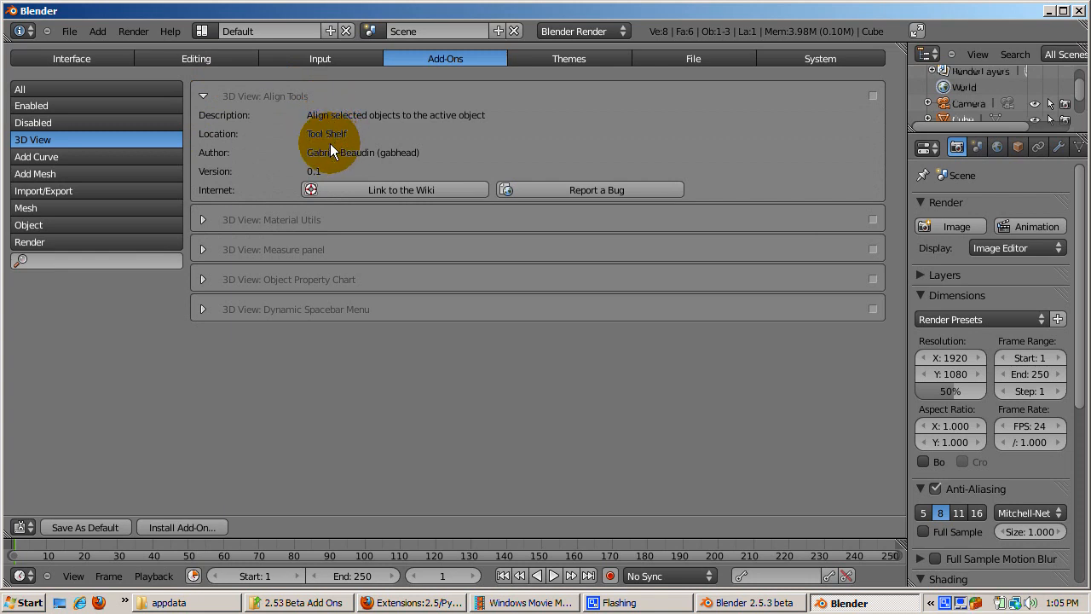
pyautogui.moveTo(405, 137)
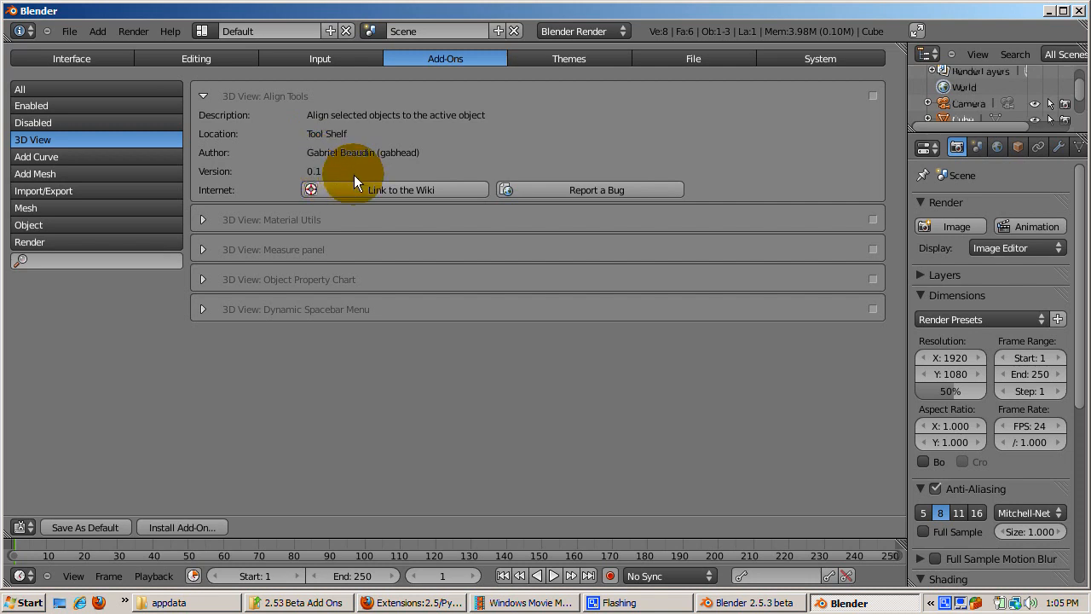
pyautogui.moveTo(356, 194)
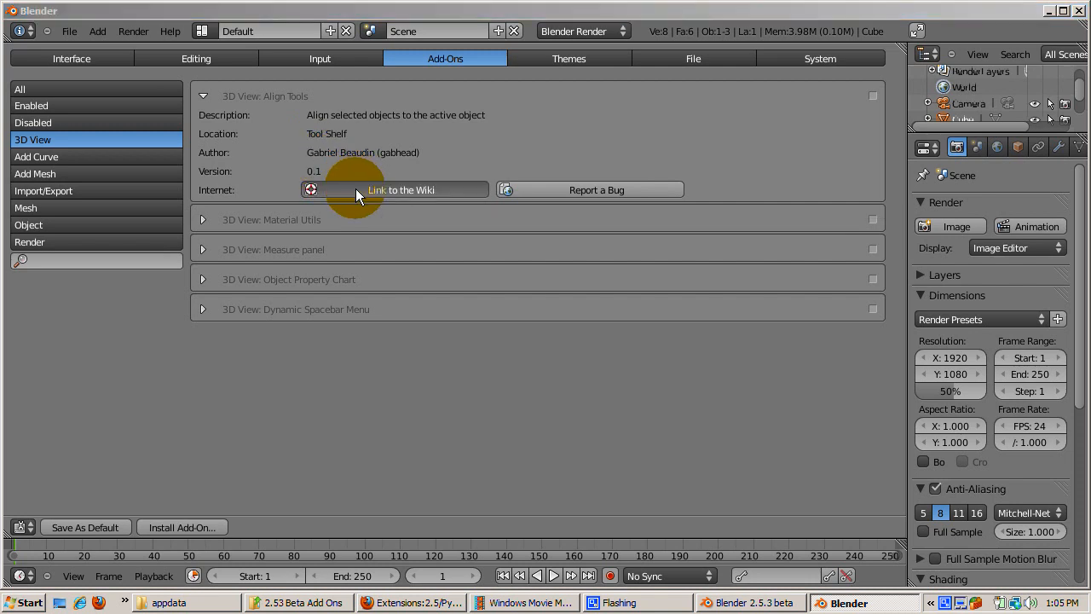
# Browse the Align Tools wiki page, selecting the space_view3d_align_tools.py script name, through its Usage section.
pyautogui.click(400, 189)
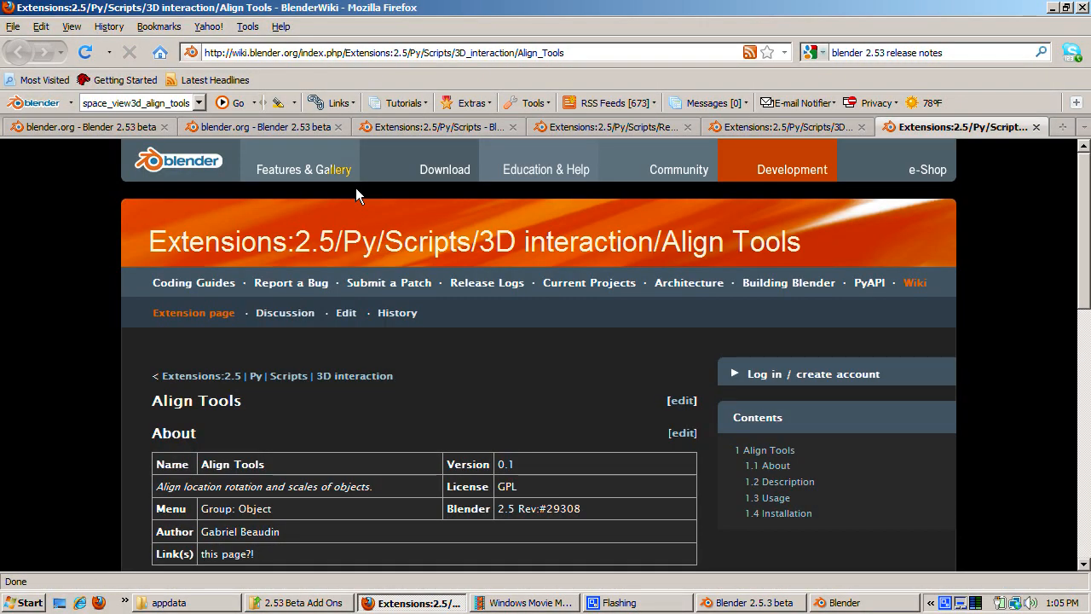
pyautogui.scroll(-3)
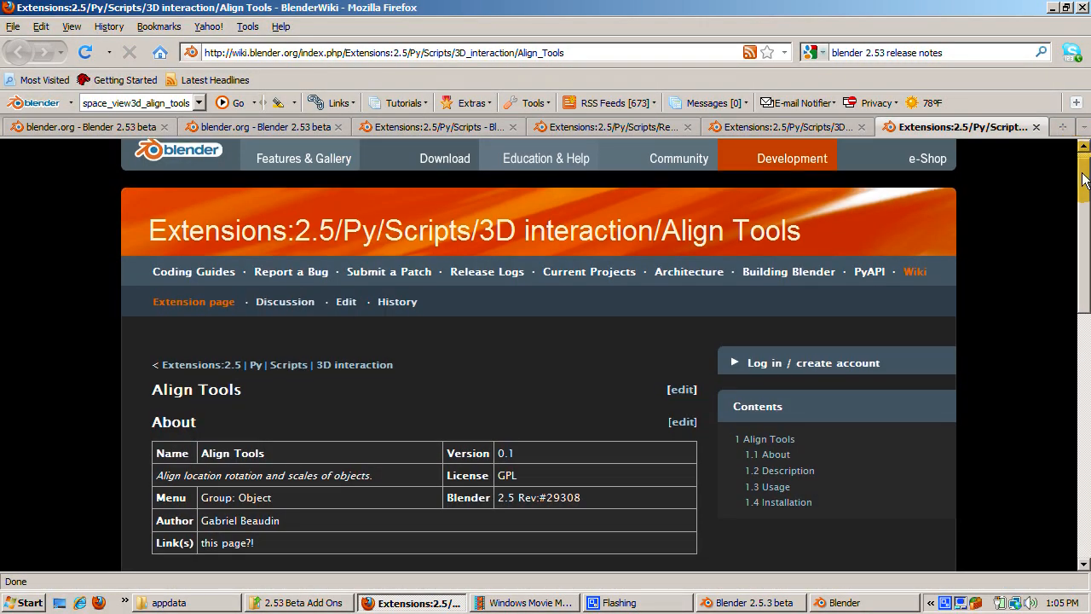
pyautogui.scroll(-3)
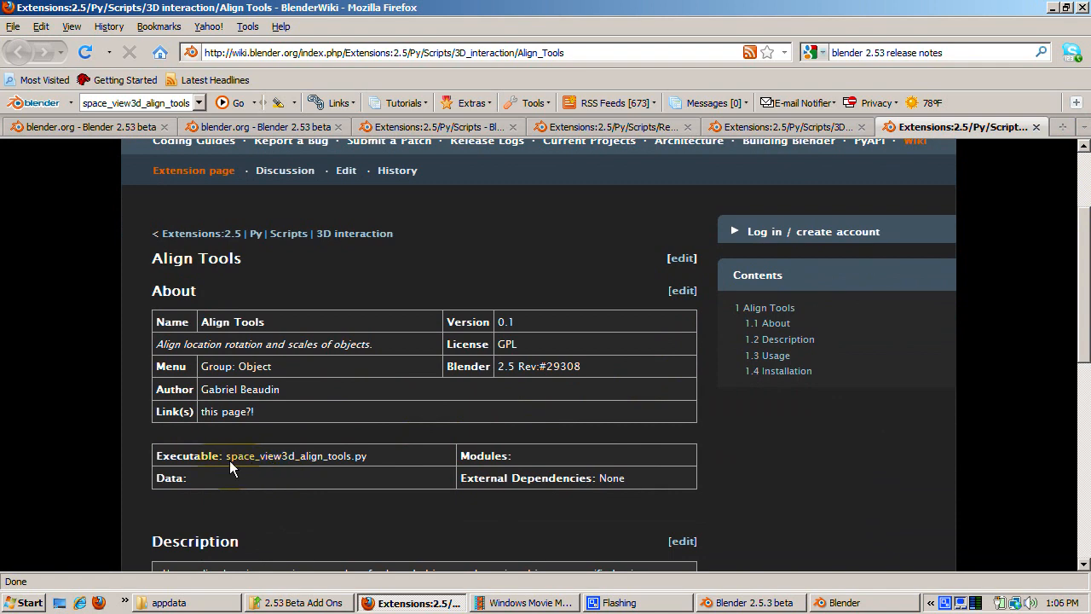
pyautogui.doubleClick(297, 455)
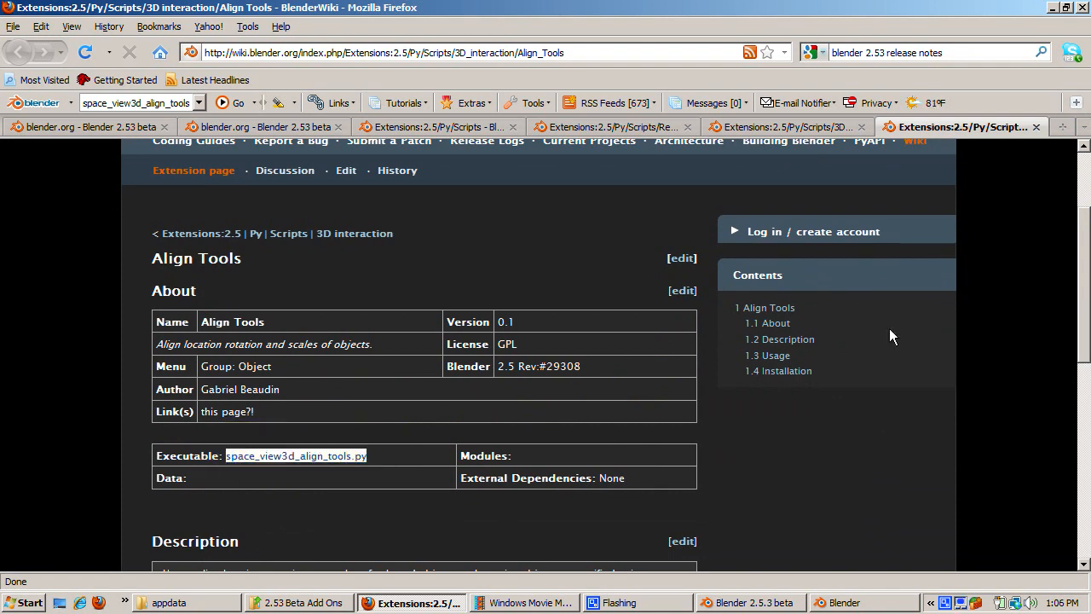
pyautogui.scroll(-3)
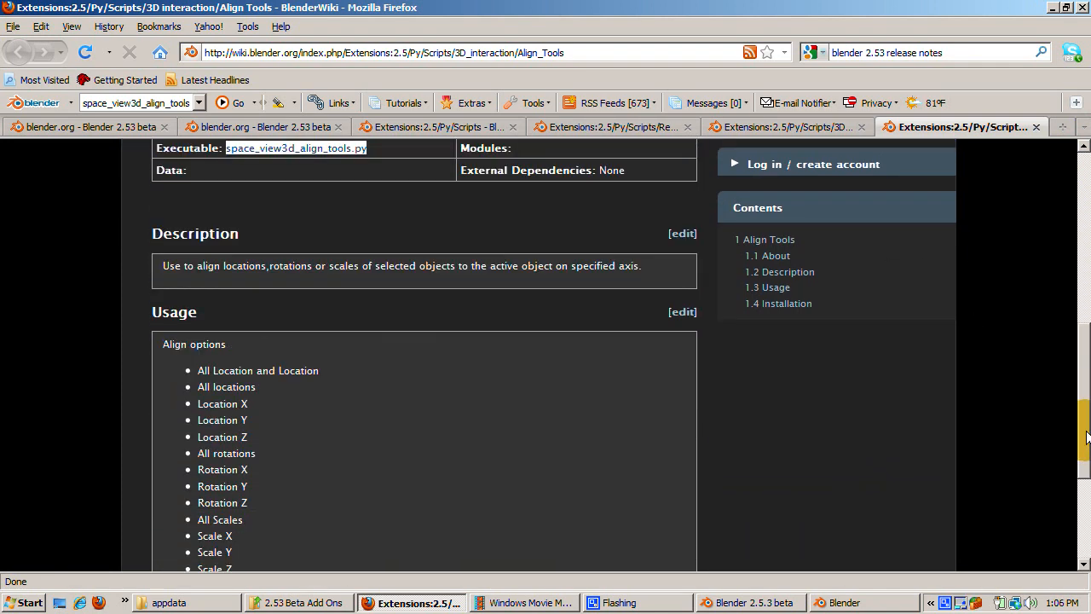
pyautogui.scroll(3)
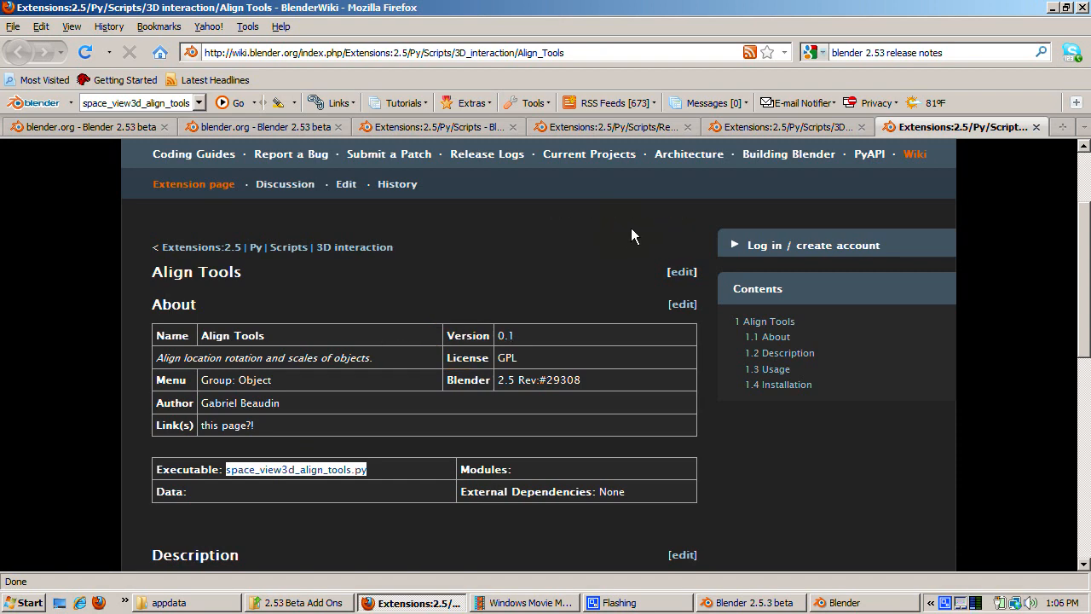
pyautogui.scroll(-3)
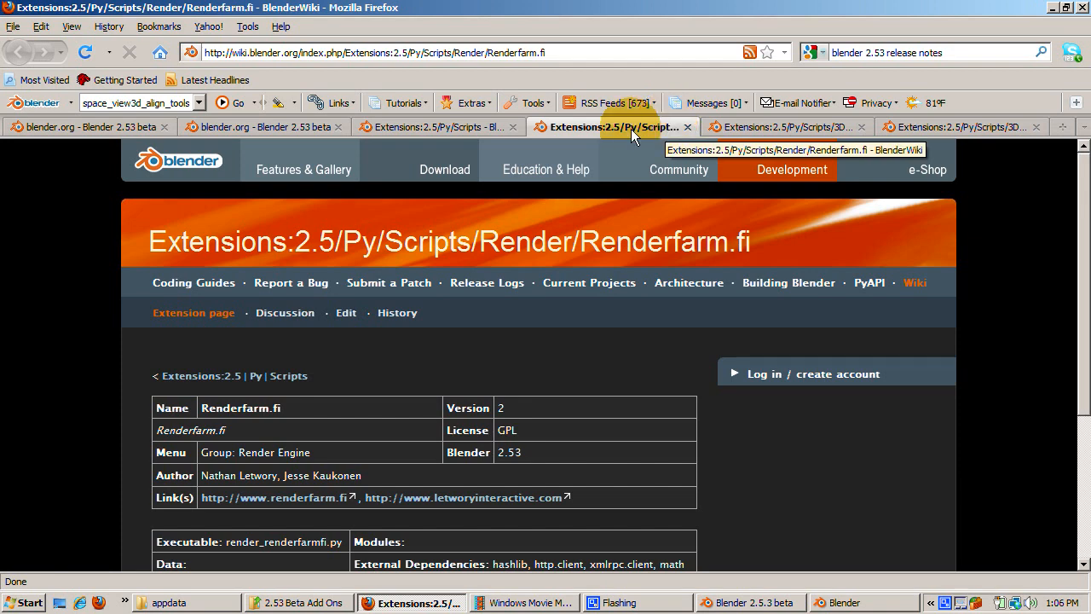
# Back in Blender, enable the 3D View: Align Tools add-on via its checkbox.
pyautogui.click(264, 126)
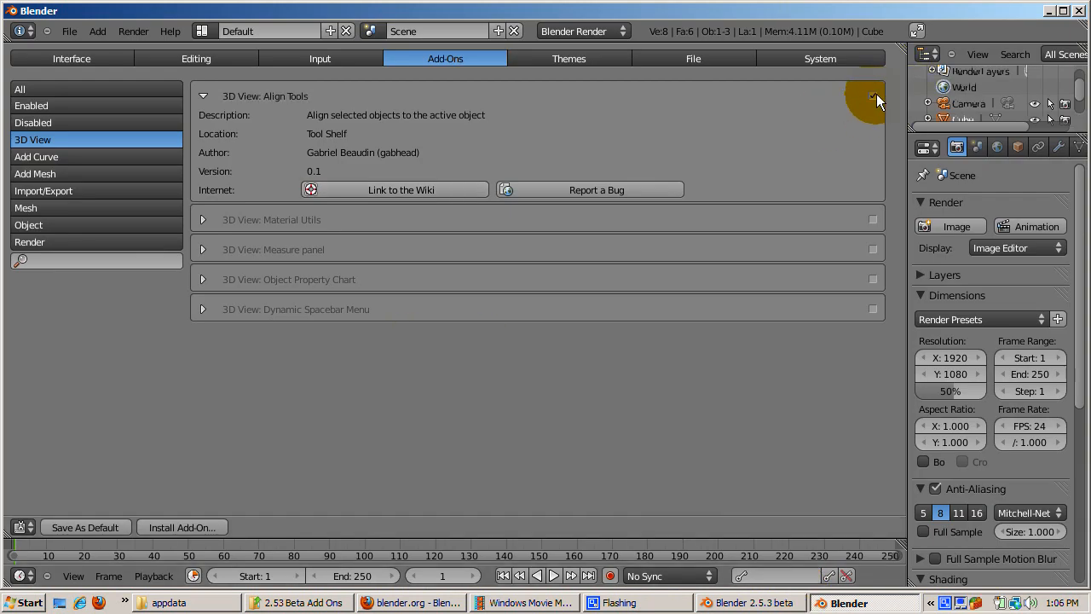
pyautogui.click(869, 96)
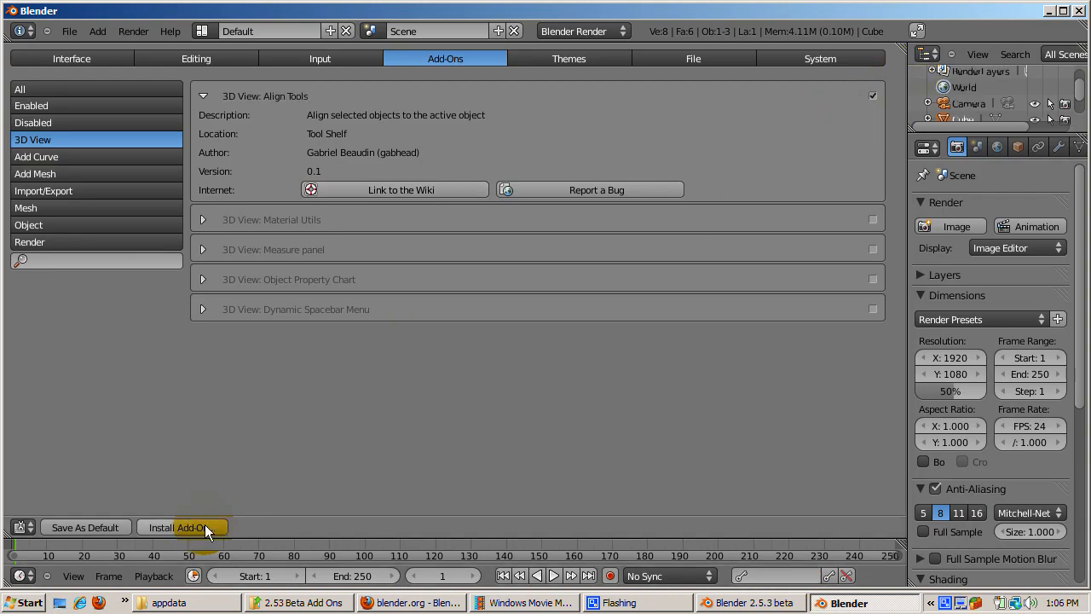
# Install Add-On from file, navigating Roaming/Blender/2.53 addons to pick space_view3d_align_tools.py.
pyautogui.click(181, 527)
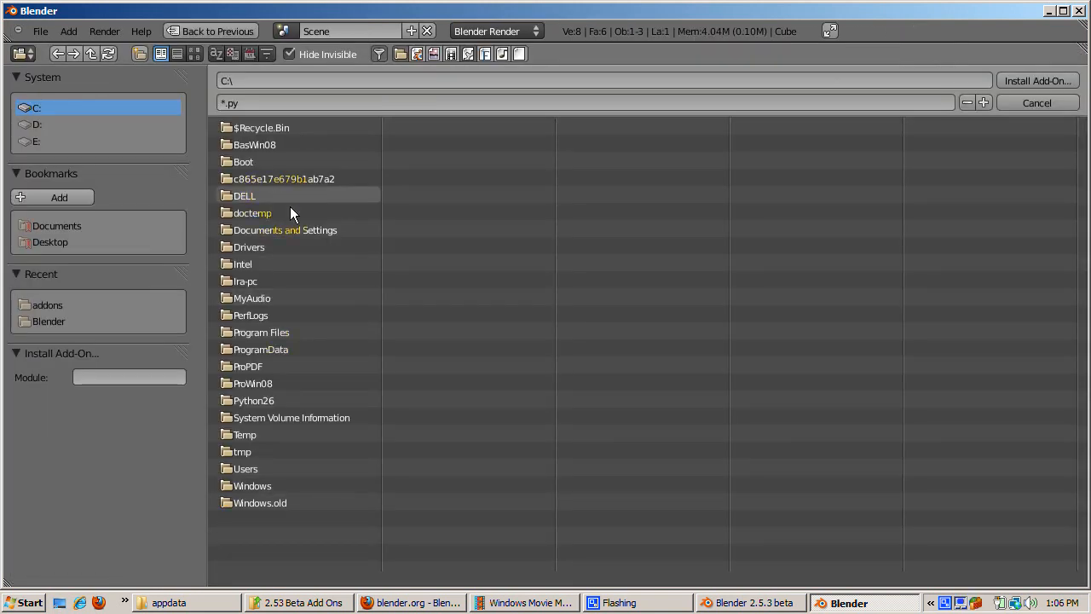
pyautogui.doubleClick(245, 467)
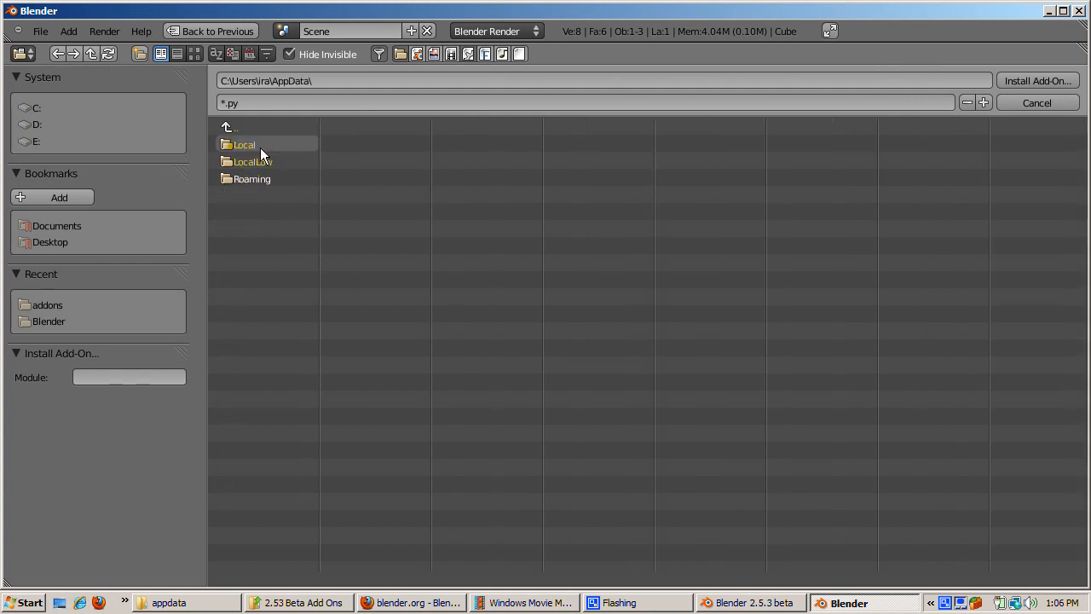
pyautogui.moveTo(252, 179)
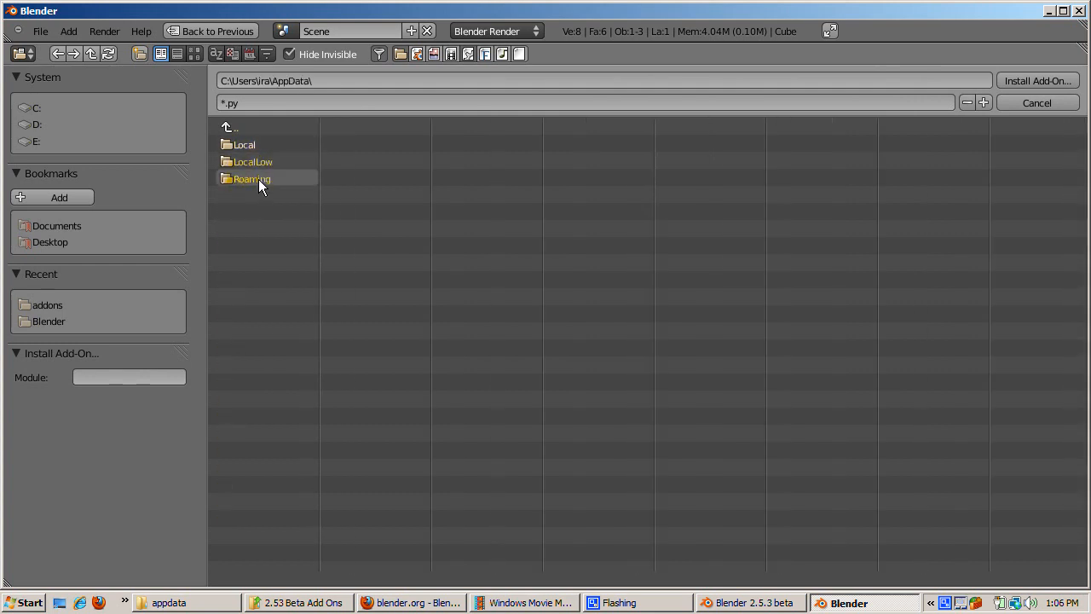
pyautogui.doubleClick(249, 179)
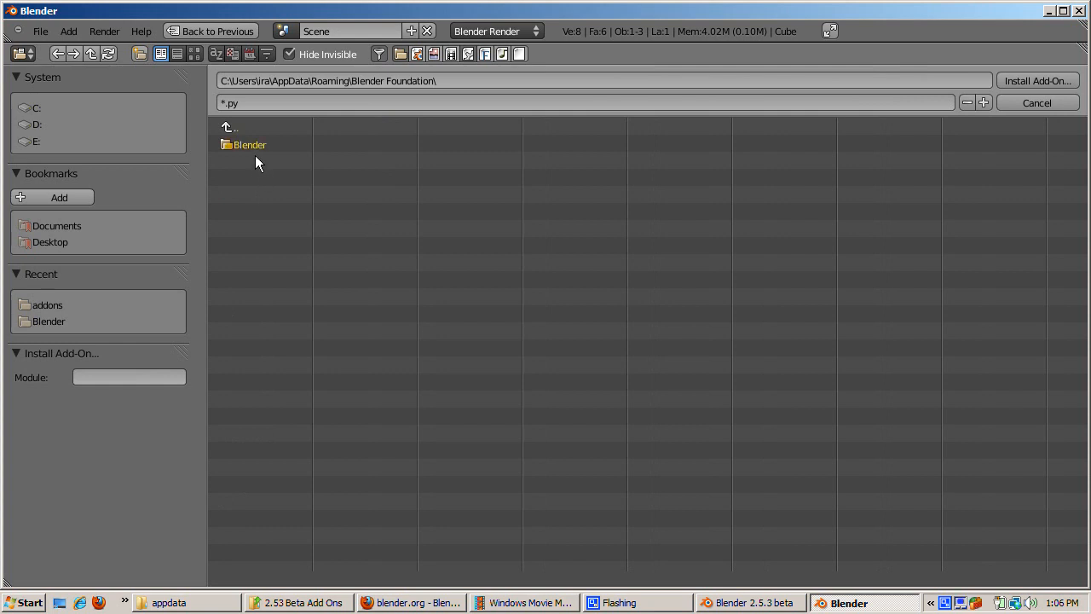
pyautogui.doubleClick(249, 143)
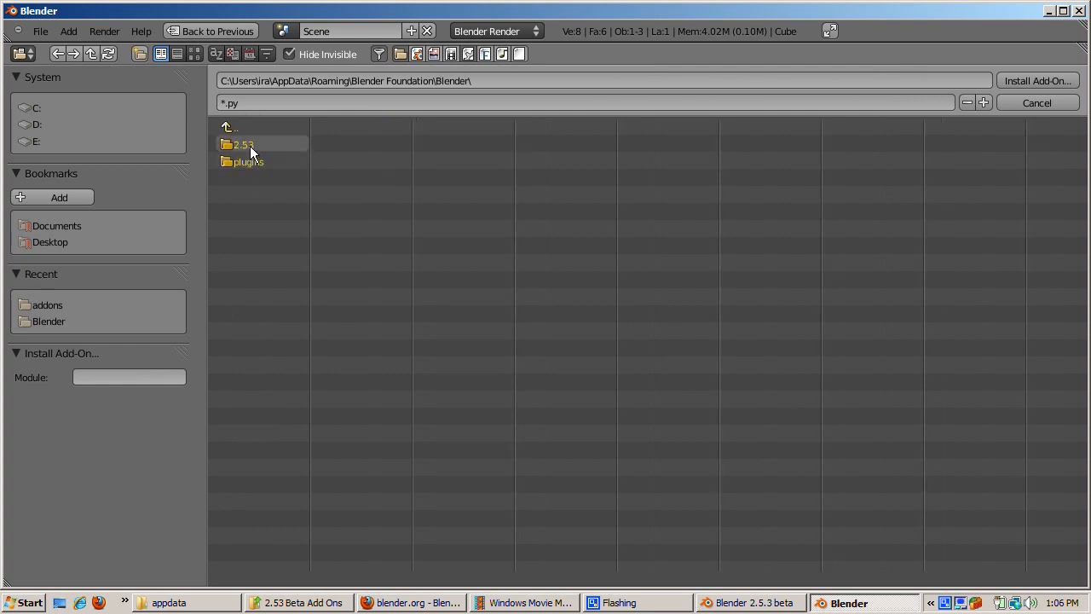
pyautogui.doubleClick(241, 143)
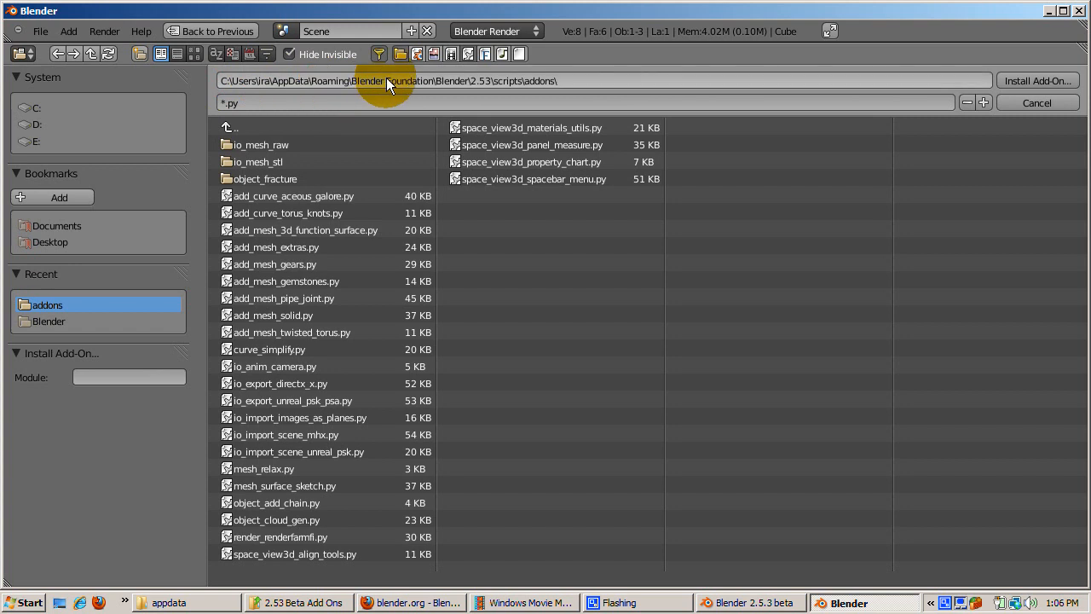
pyautogui.moveTo(511, 92)
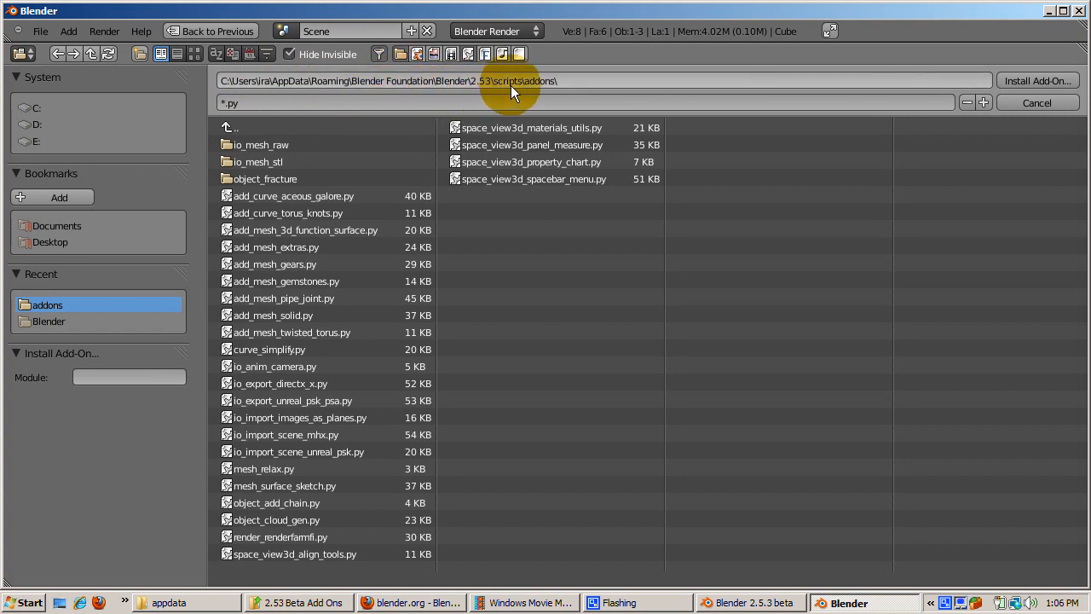
pyautogui.moveTo(522, 296)
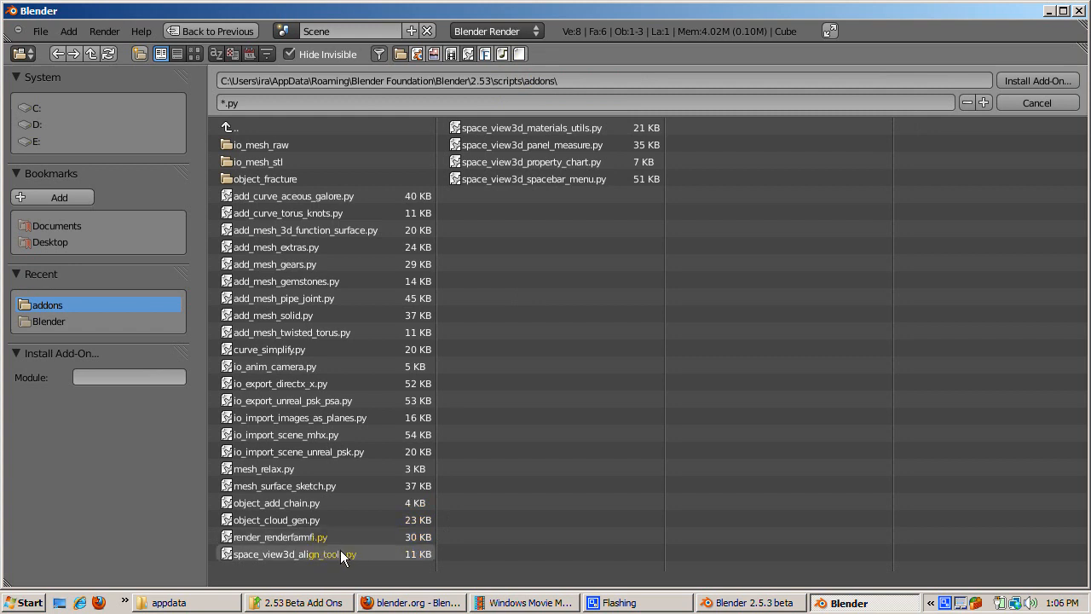
pyautogui.click(293, 554)
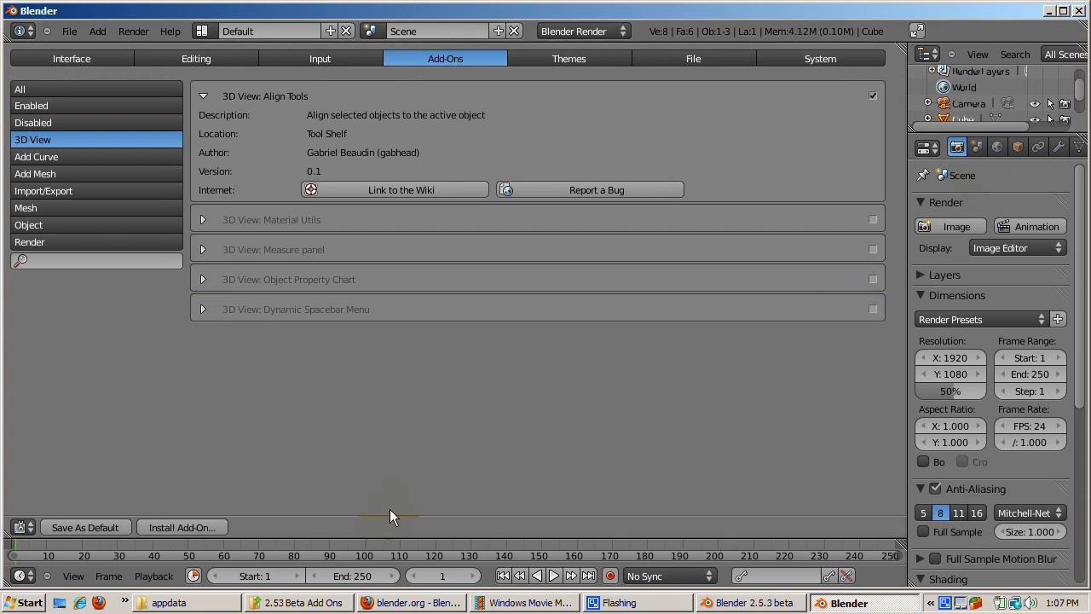
pyautogui.moveTo(203, 433)
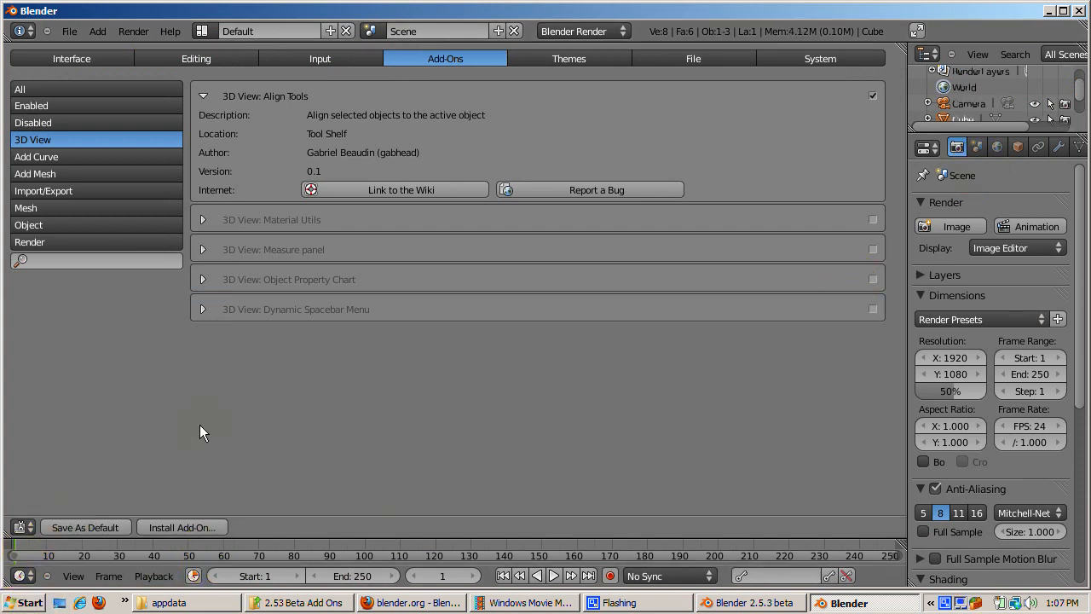
pyautogui.moveTo(38, 494)
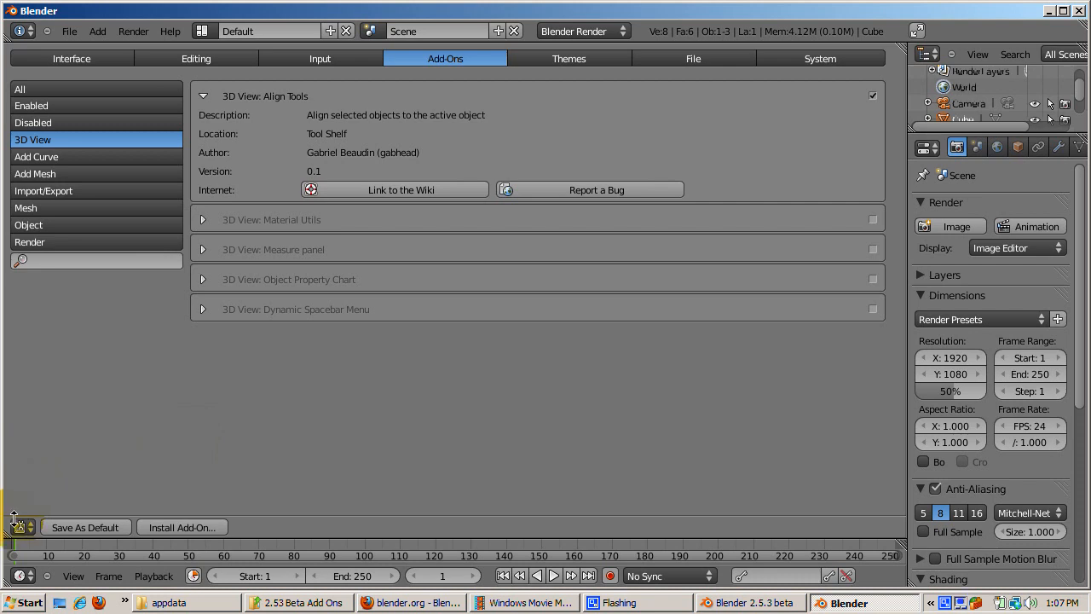
# Switch the area back to the 3D View, where the Align Tools panel now shows for the cube.
pyautogui.click(21, 527)
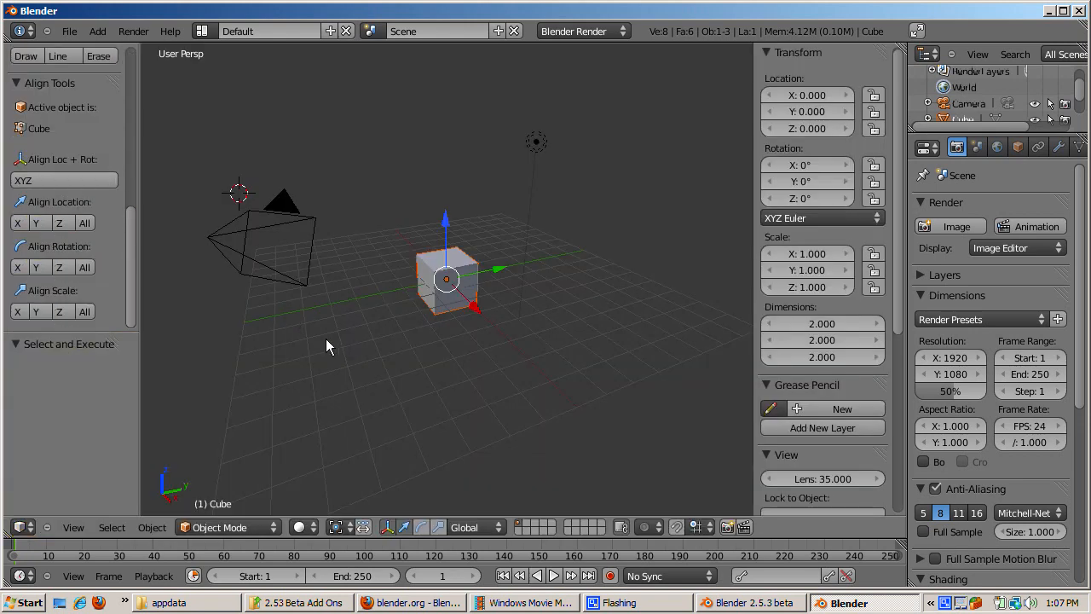
# Add a cone mesh, rotate it, and align it along X to the active cube with Align Tools.
pyautogui.click(97, 30)
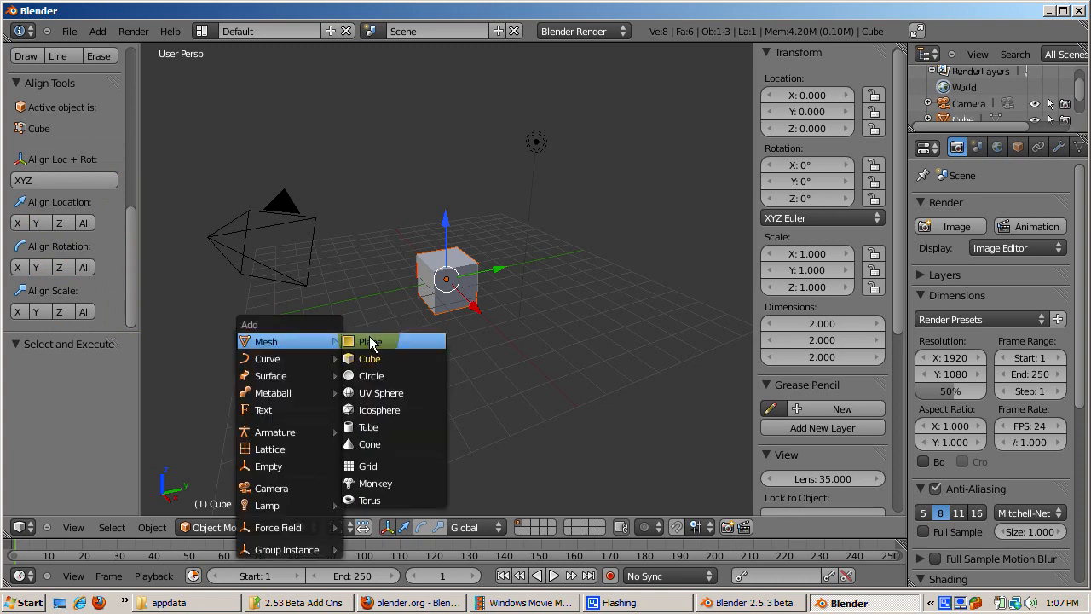
pyautogui.moveTo(383, 443)
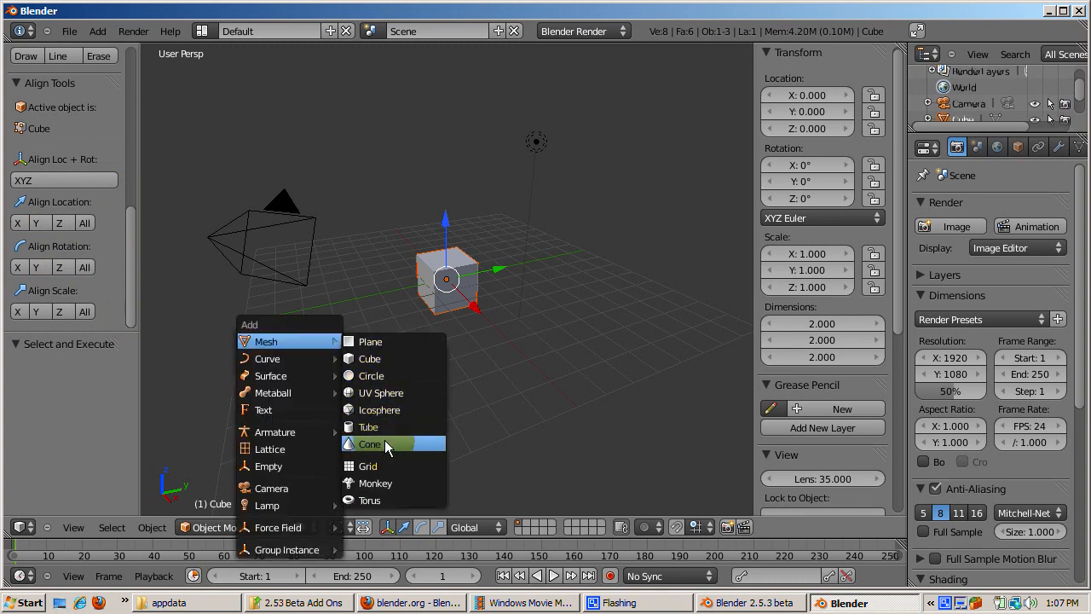
pyautogui.click(370, 443)
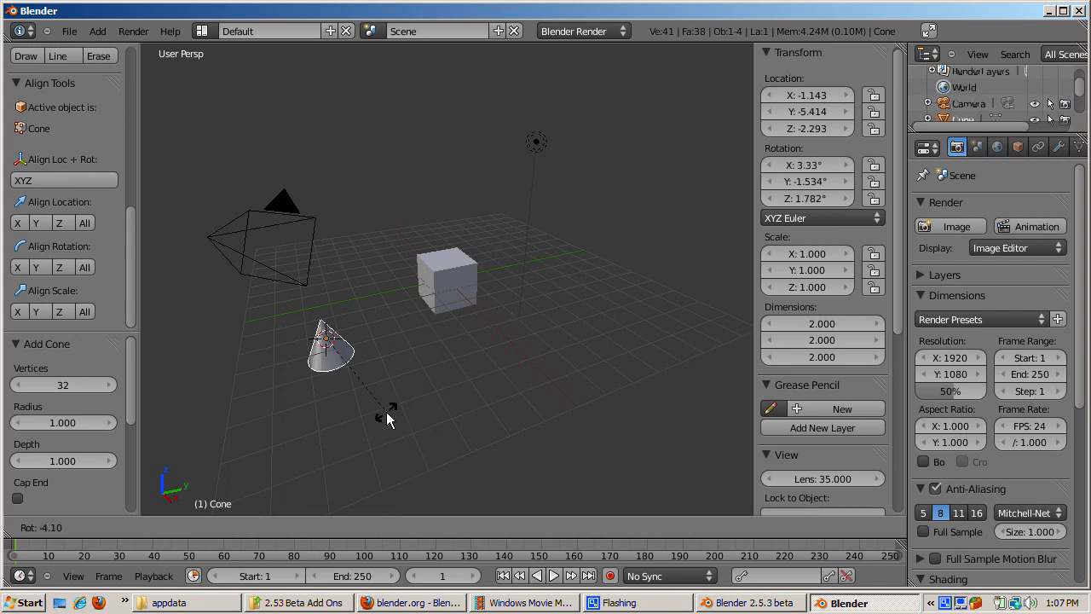
pyautogui.click(446, 280)
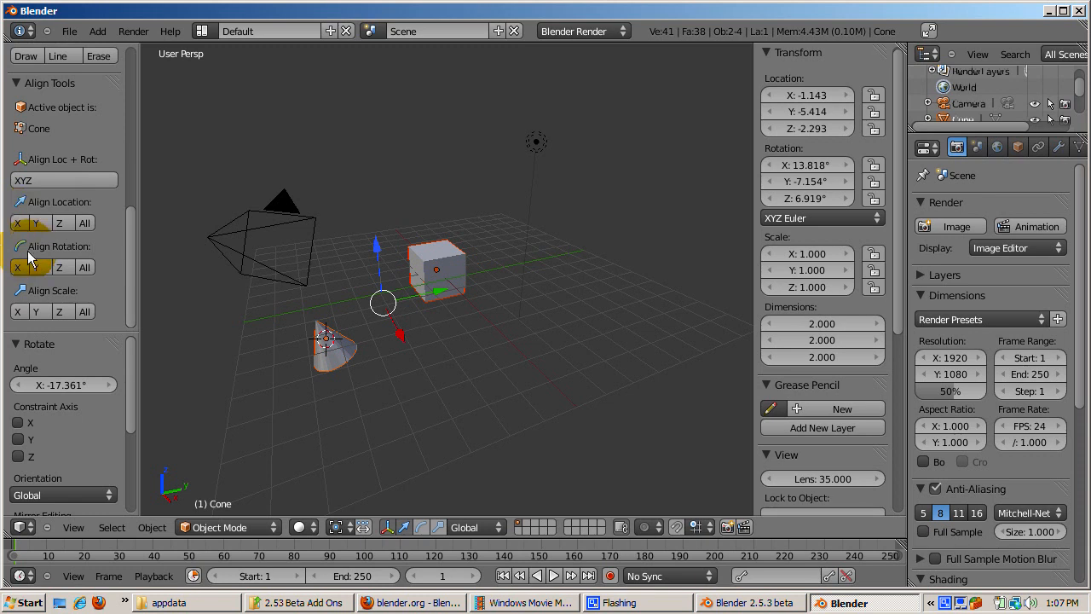
pyautogui.click(38, 266)
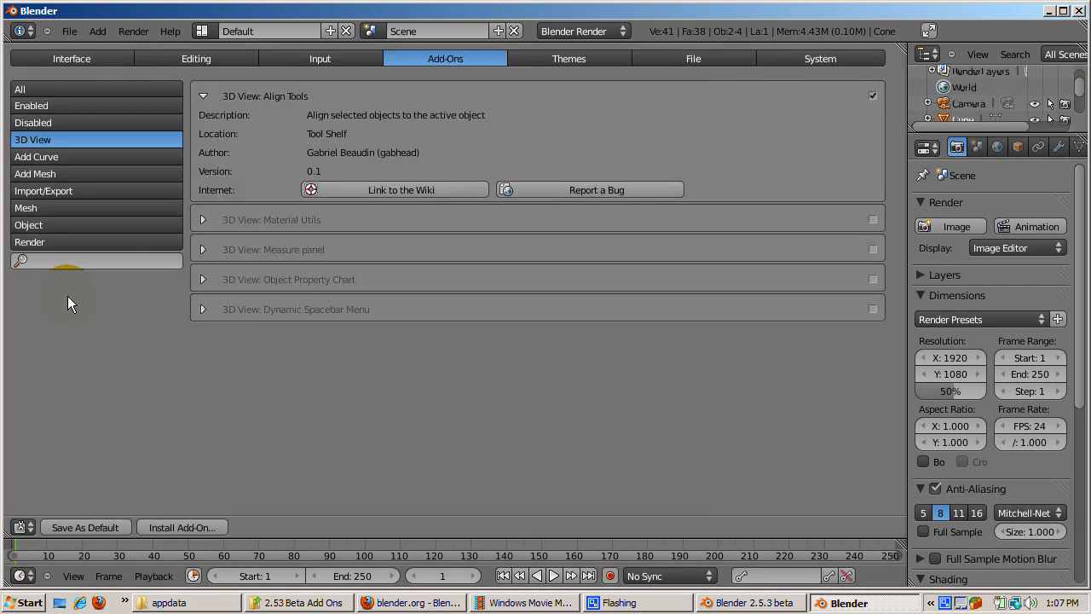
# Filter the Add-Ons list by the Mesh, Add Mesh and Import/Export categories in turn.
pyautogui.click(31, 105)
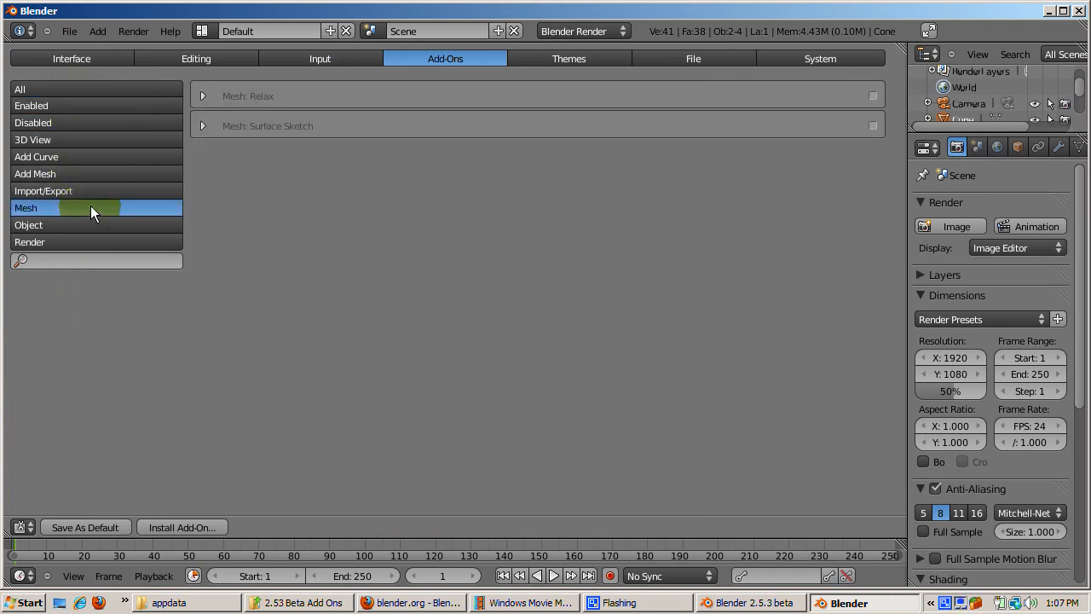
pyautogui.moveTo(94, 212)
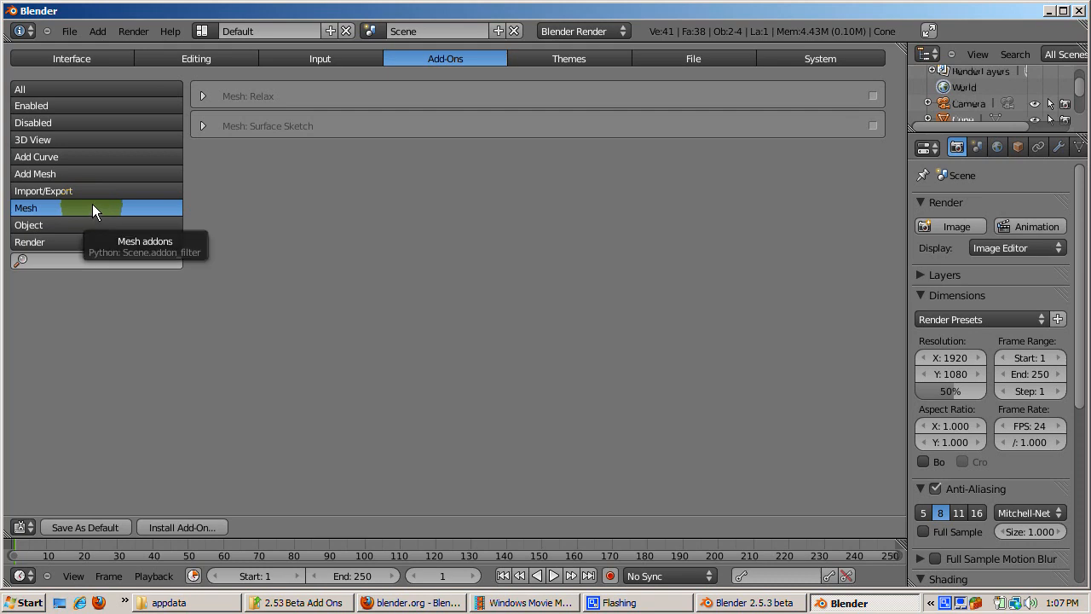
pyautogui.click(35, 174)
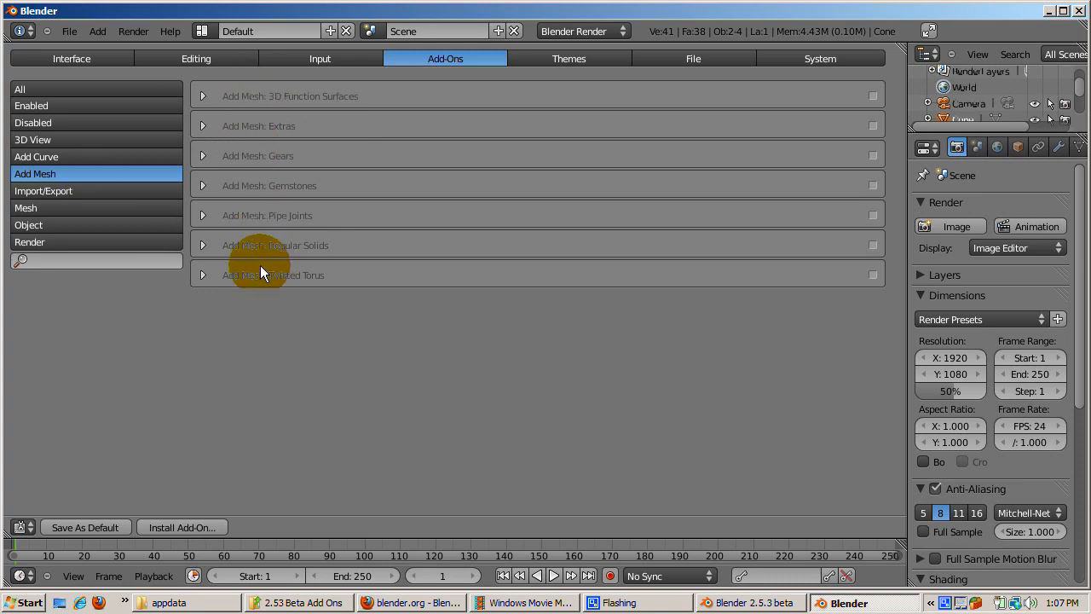
pyautogui.click(45, 191)
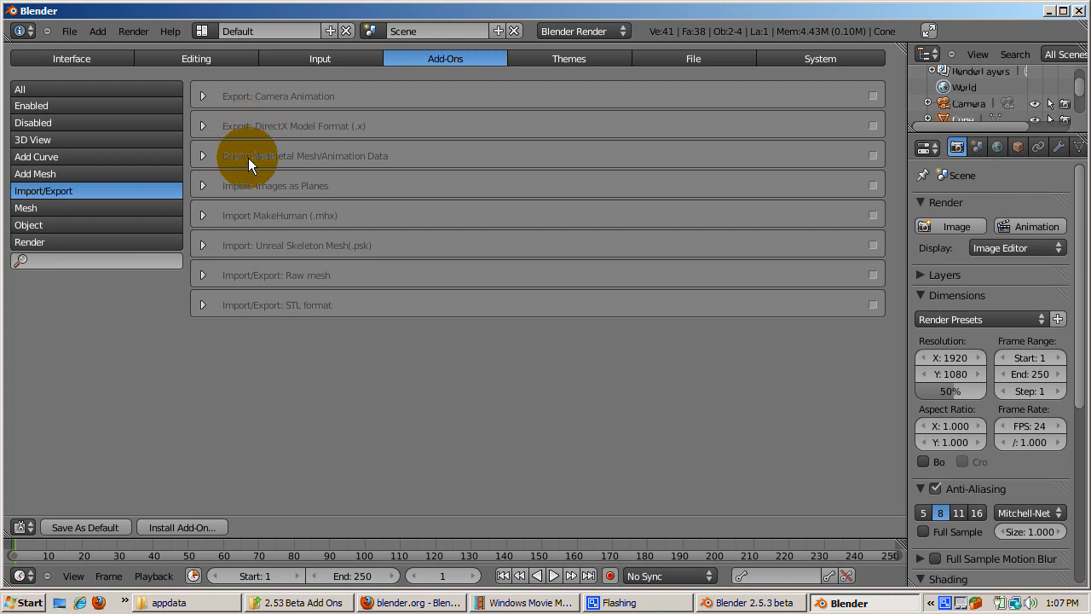
pyautogui.moveTo(264, 218)
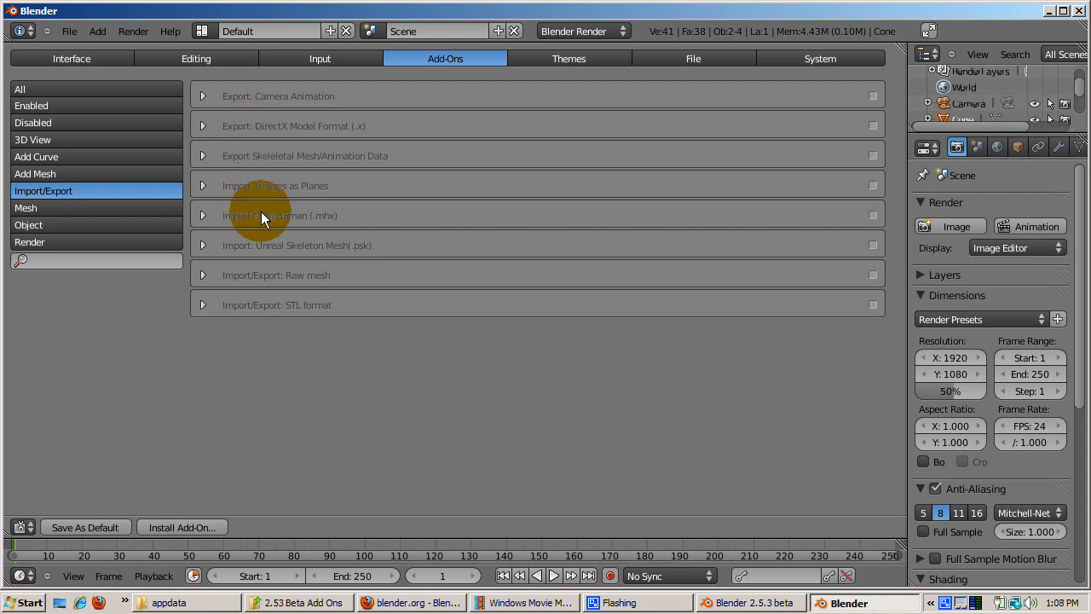
pyautogui.moveTo(274, 308)
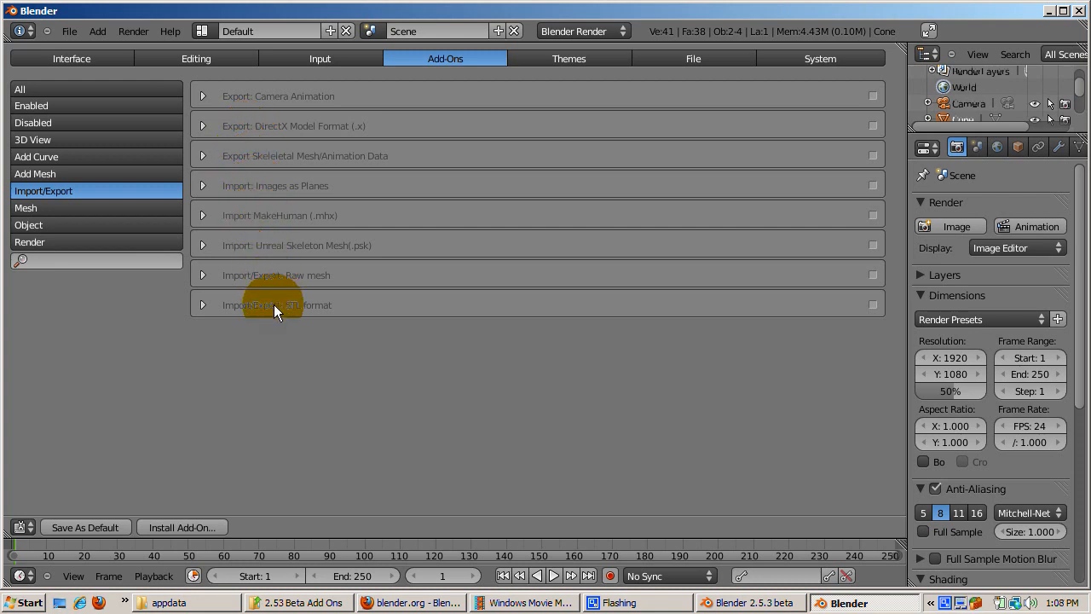
pyautogui.moveTo(109, 457)
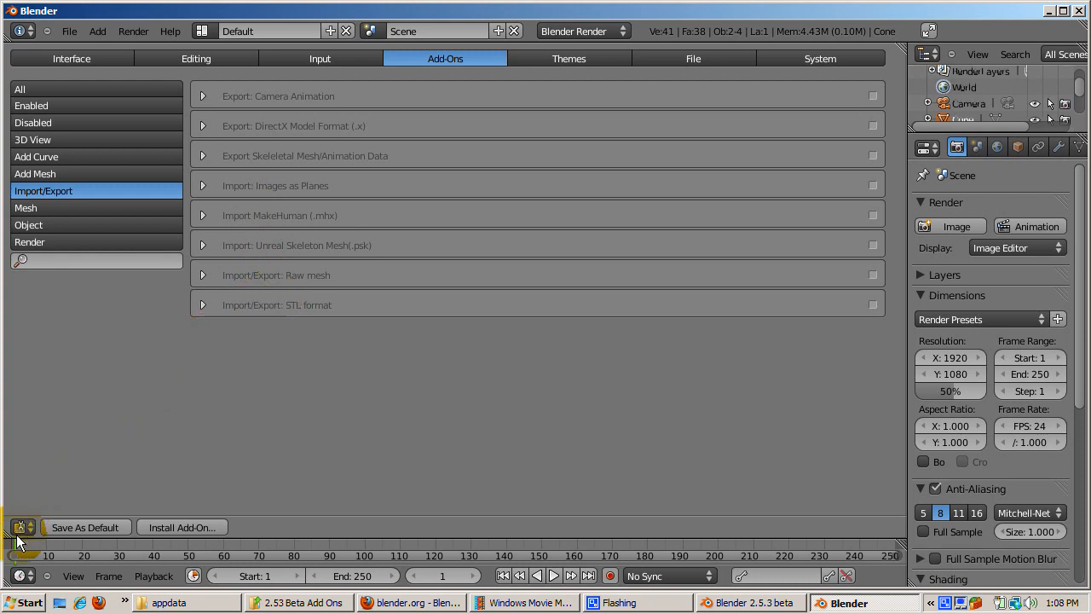
pyautogui.moveTo(20, 527)
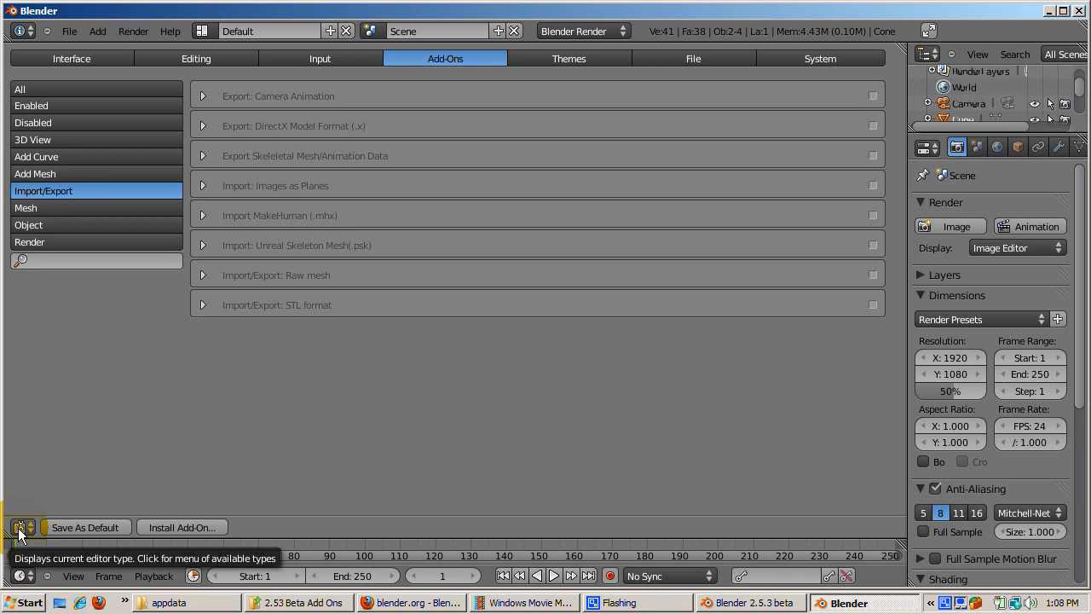
# Switch the area to a Text Editor and start Text > Open to browse for a script.
pyautogui.click(20, 527)
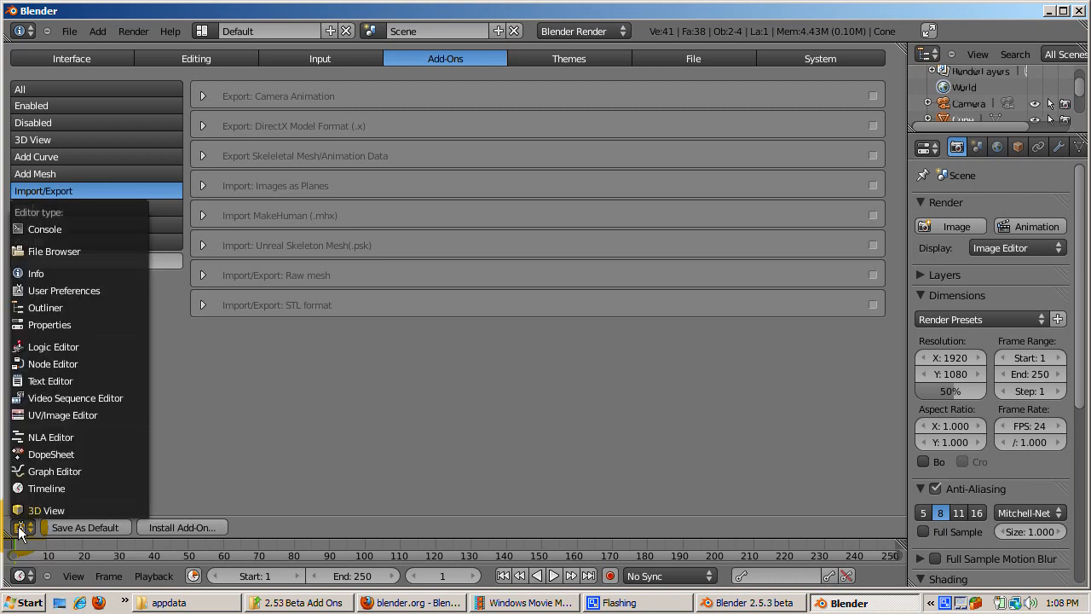
pyautogui.moveTo(61, 416)
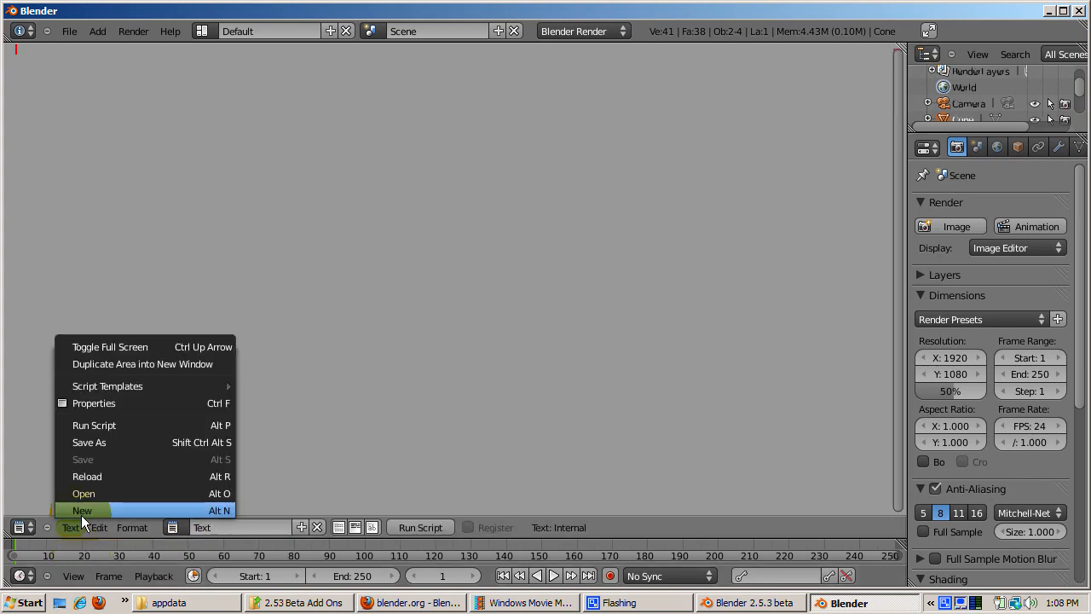
pyautogui.click(82, 494)
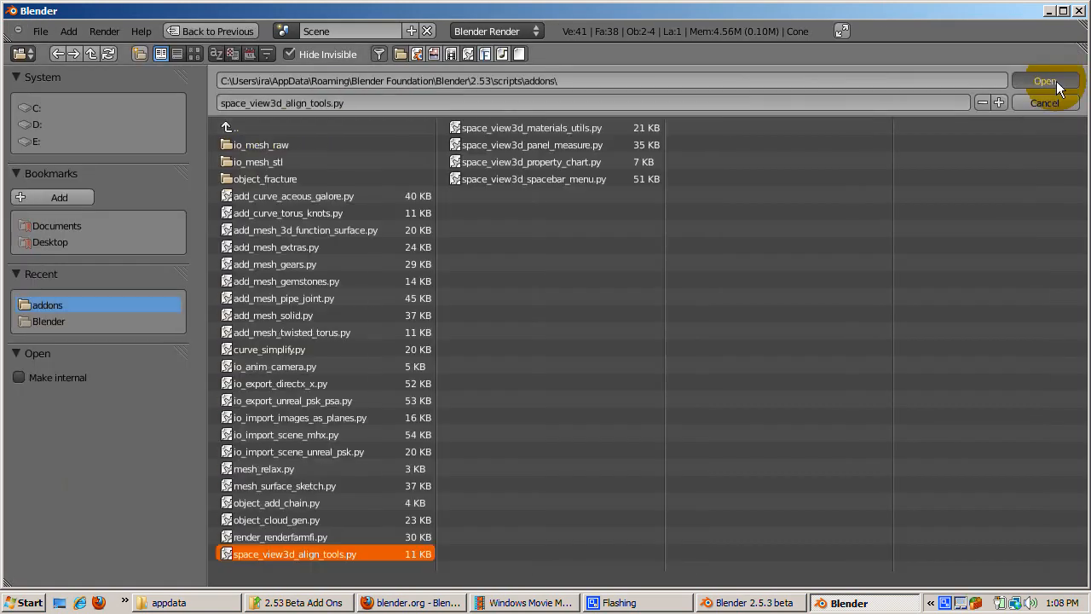
# Open space_view3d_align_tools.py from the addons folder into the text editor.
pyautogui.click(1045, 81)
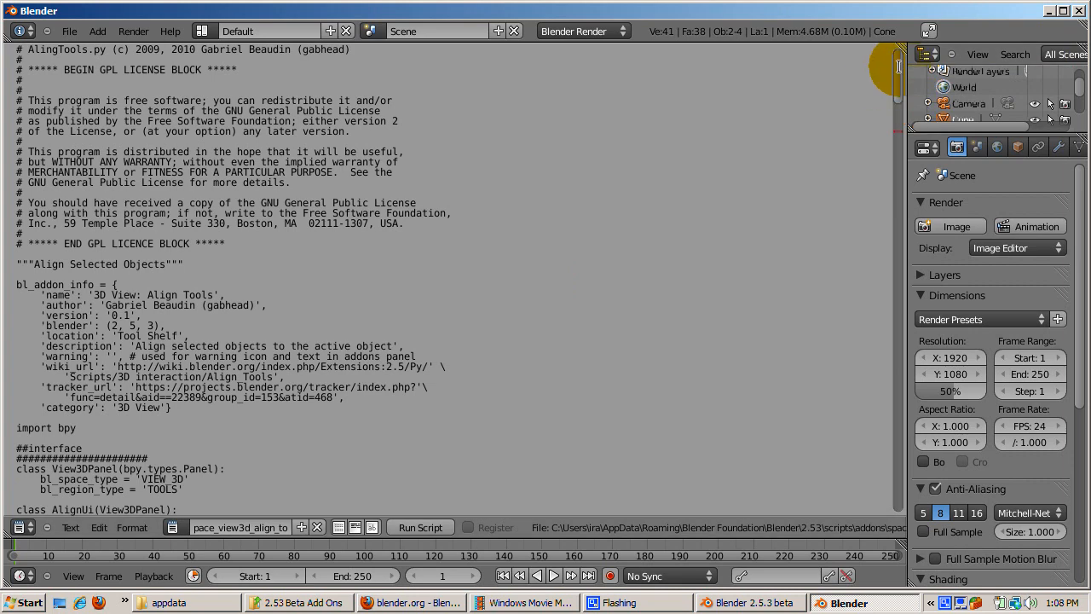
pyautogui.scroll(-3)
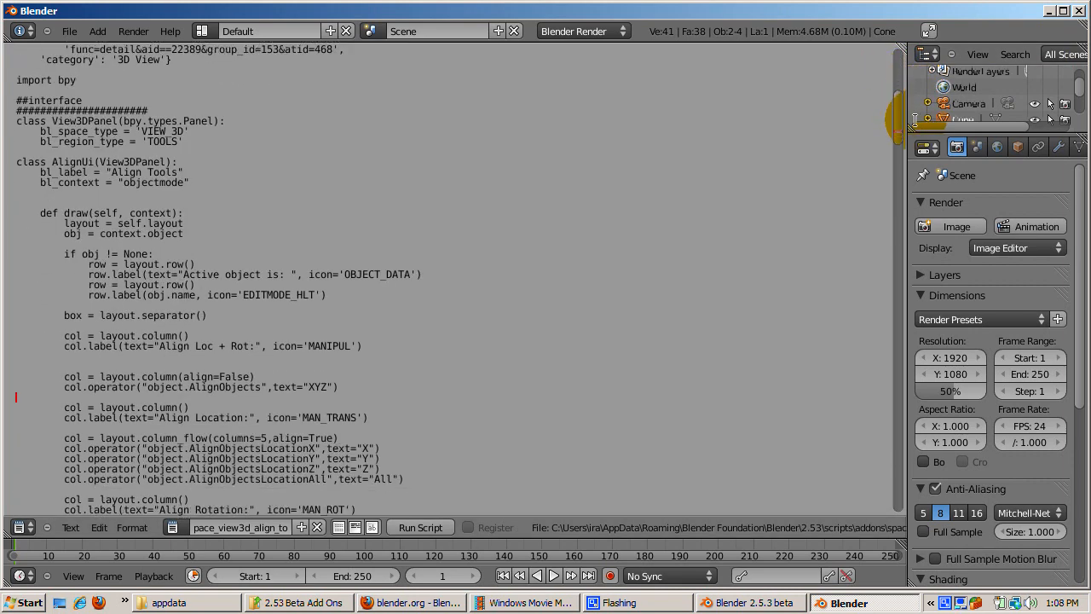
pyautogui.scroll(-3)
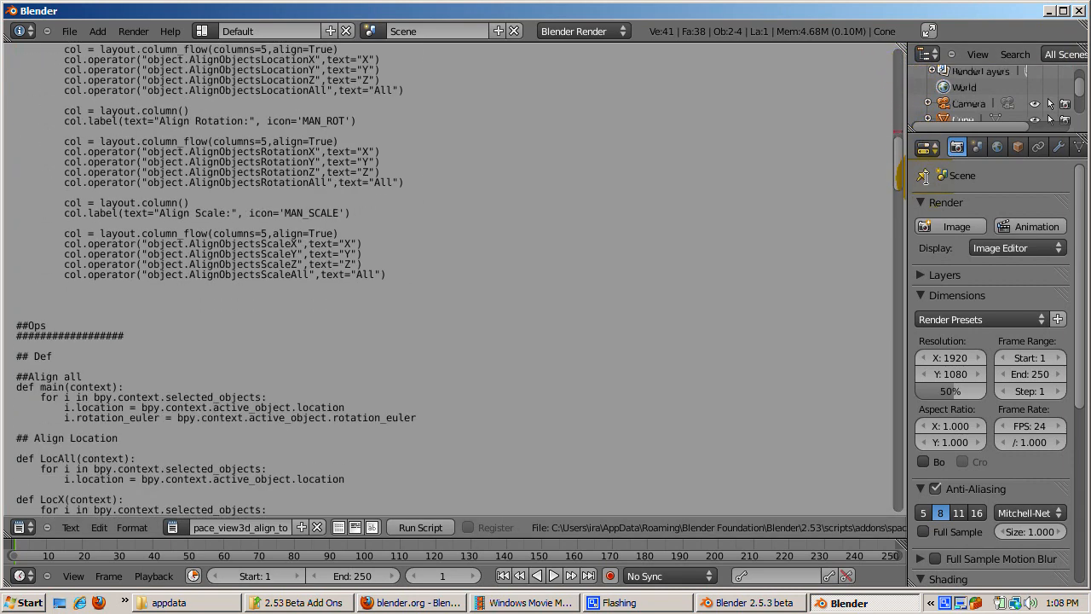
pyautogui.scroll(-3)
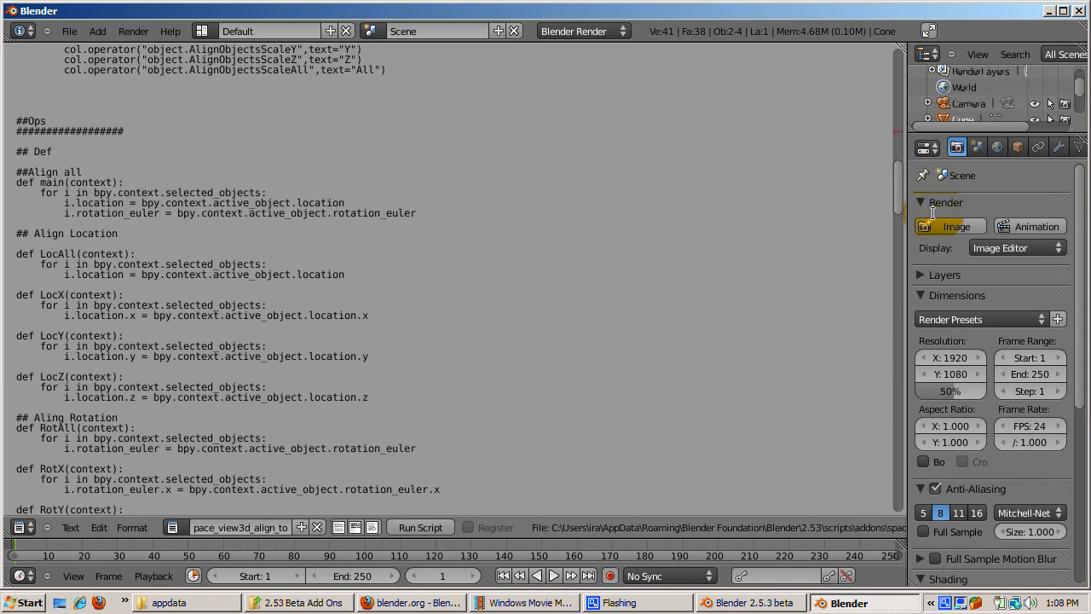